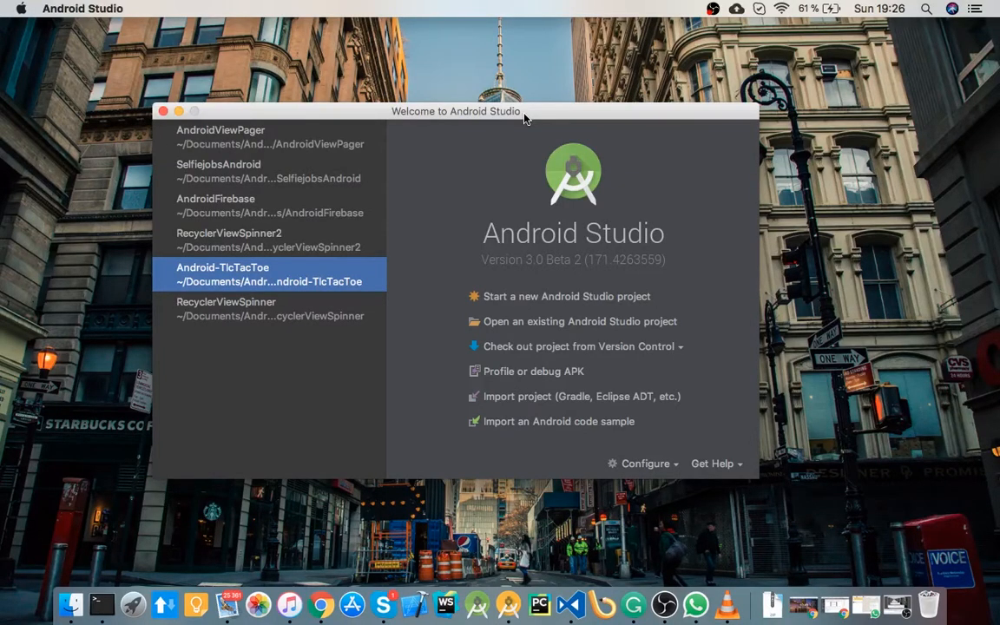
mouse_move(525, 301)
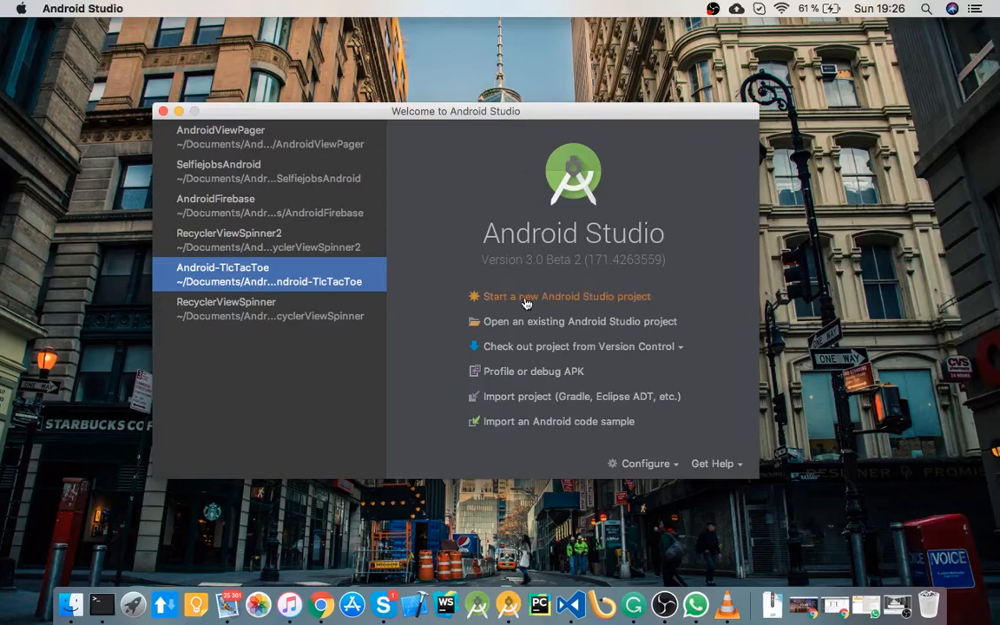
Create the ResizableTextView phone and tablet project using the Basic Activity template.
click(566, 296)
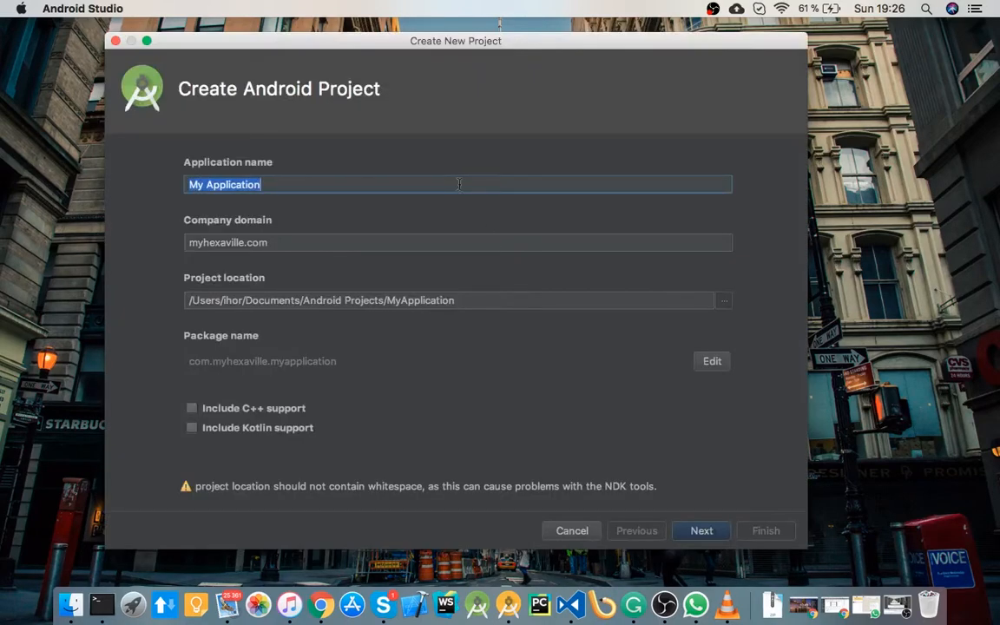
text(Res)
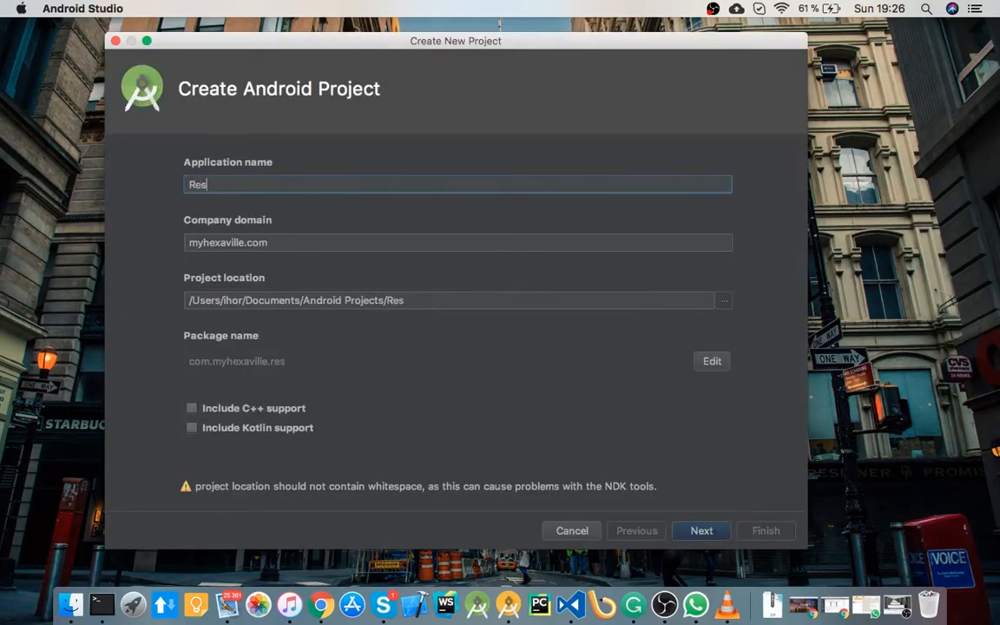
text(izable)
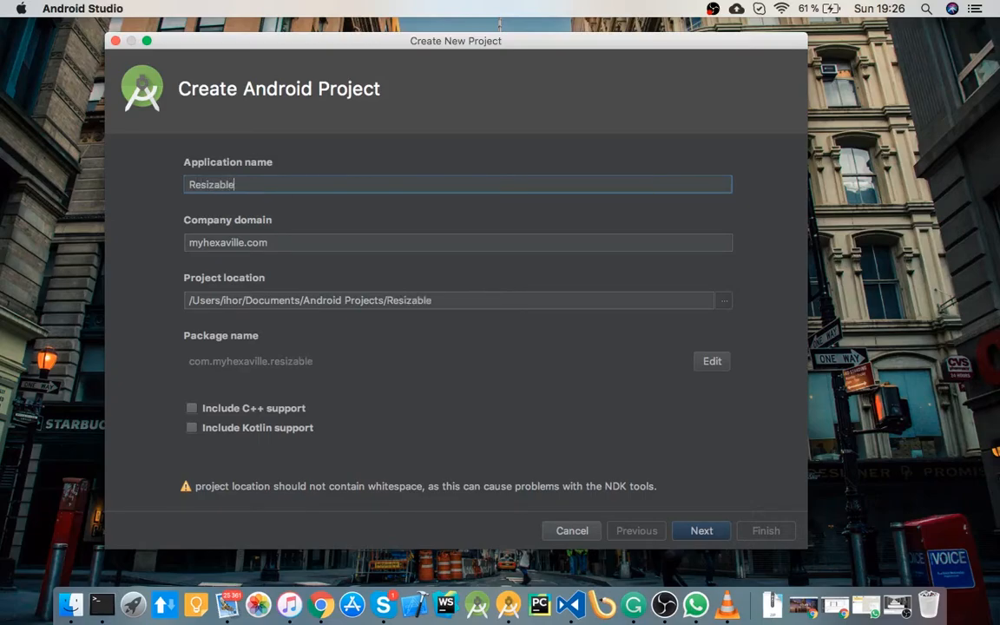
text(TextView)
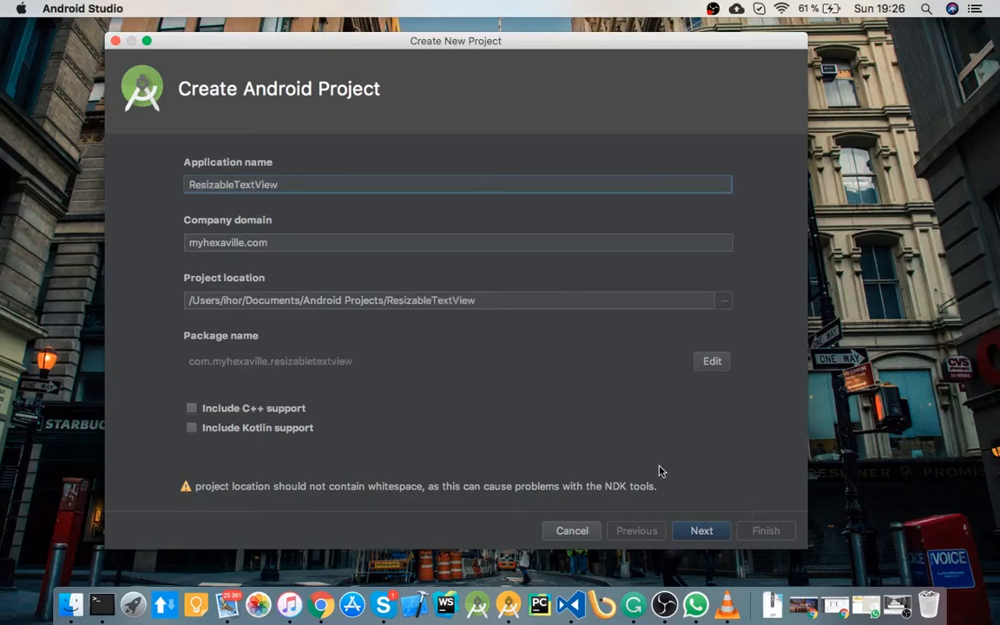
click(701, 531)
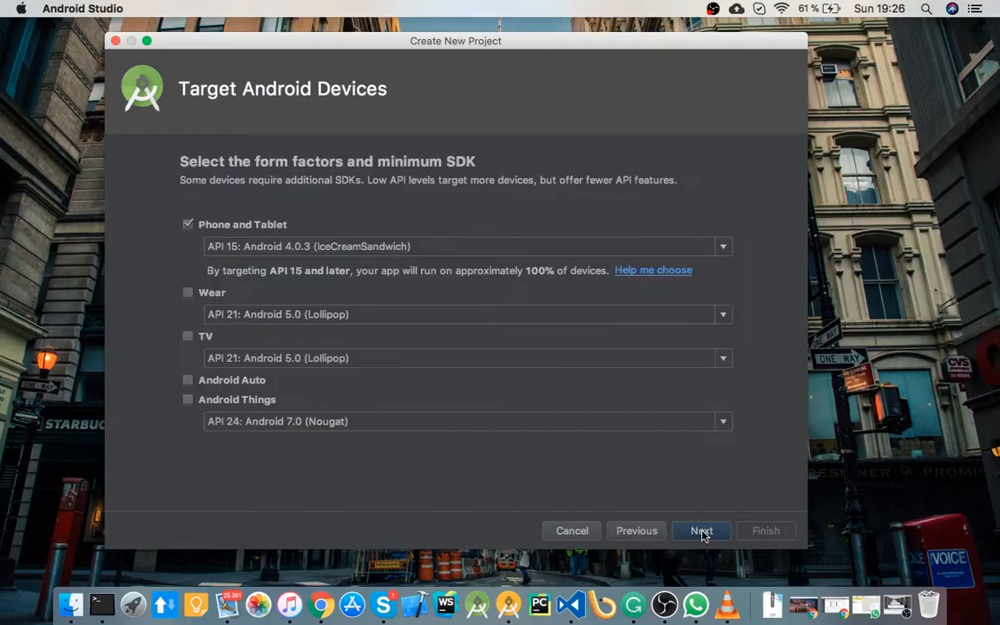
click(701, 530)
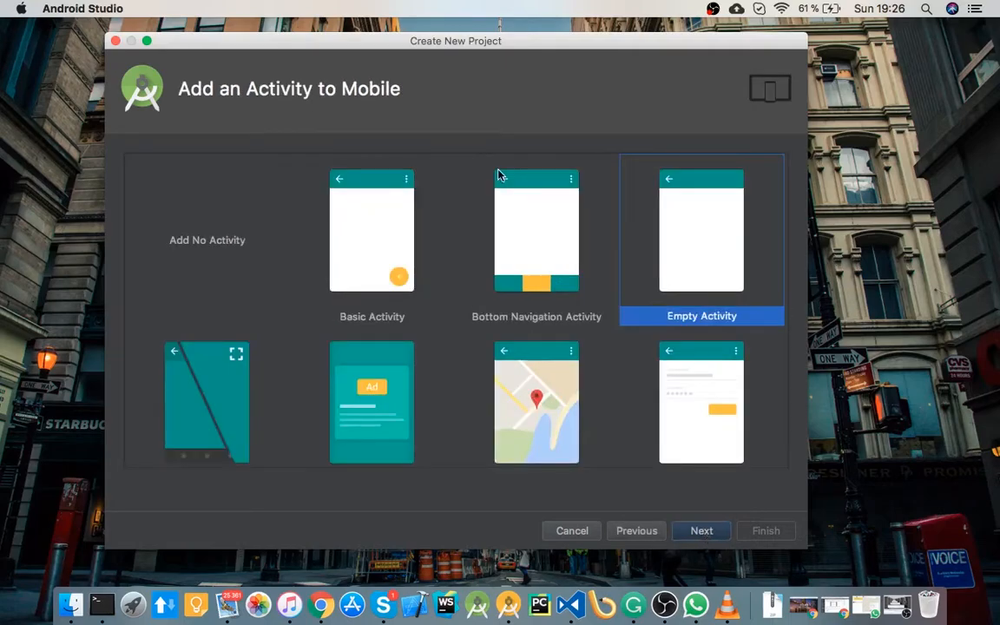
click(702, 530)
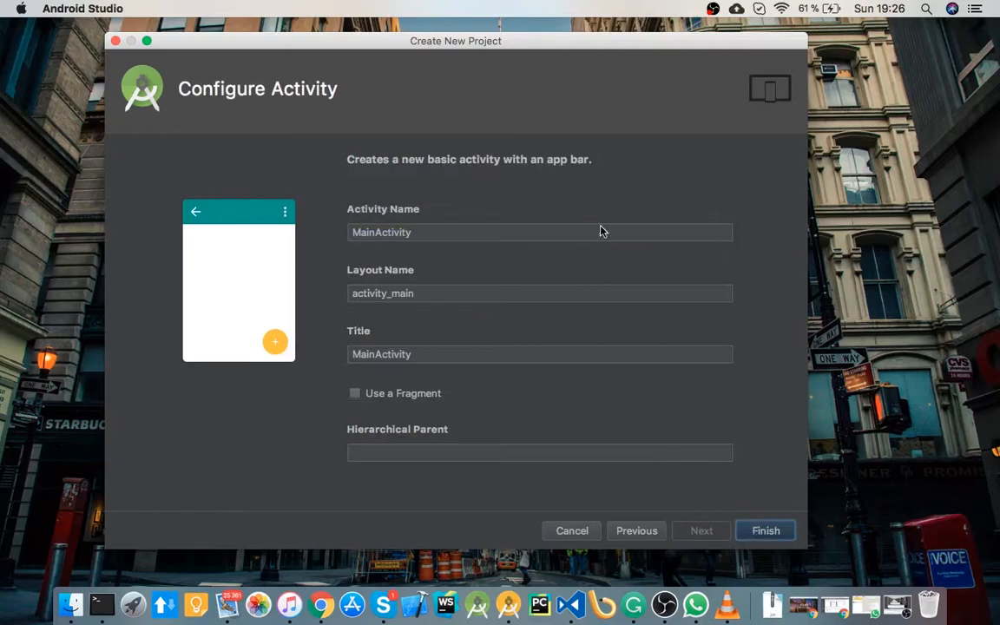
click(765, 530)
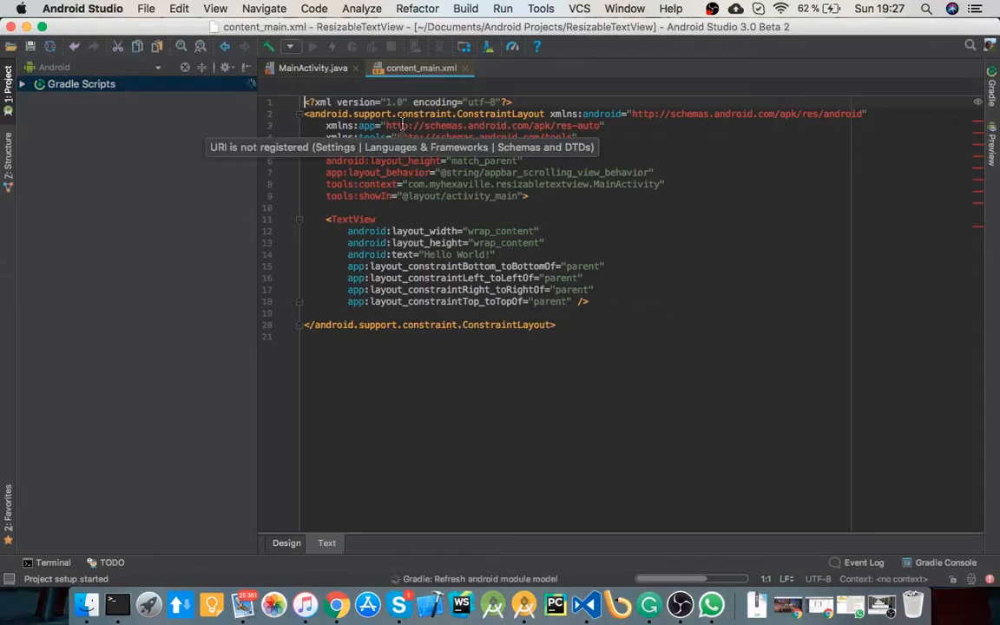
Delete the content_main.xml layout from the project.
click(7, 83)
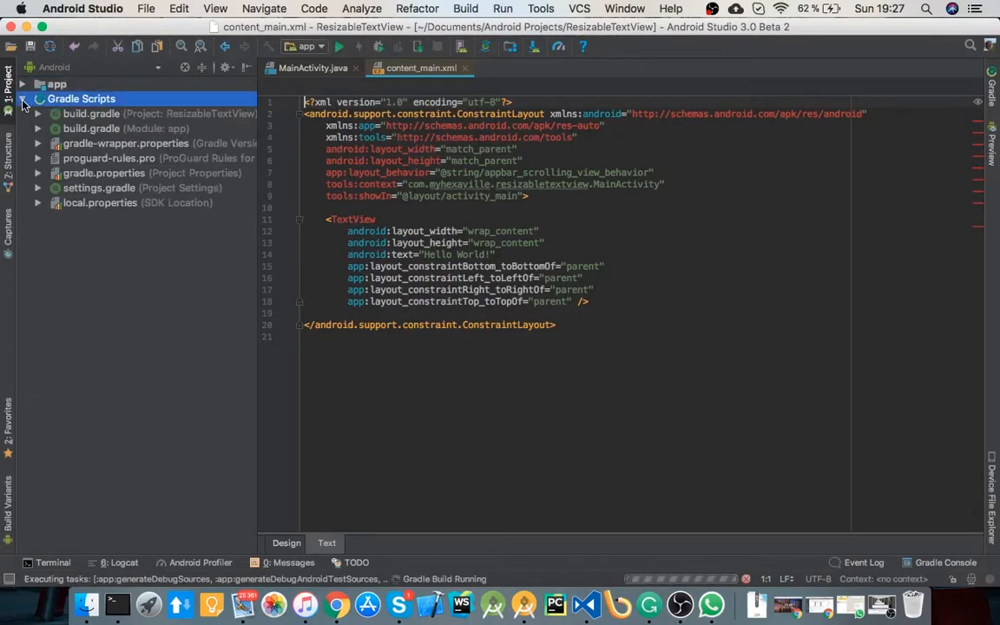
double_click(92, 128)
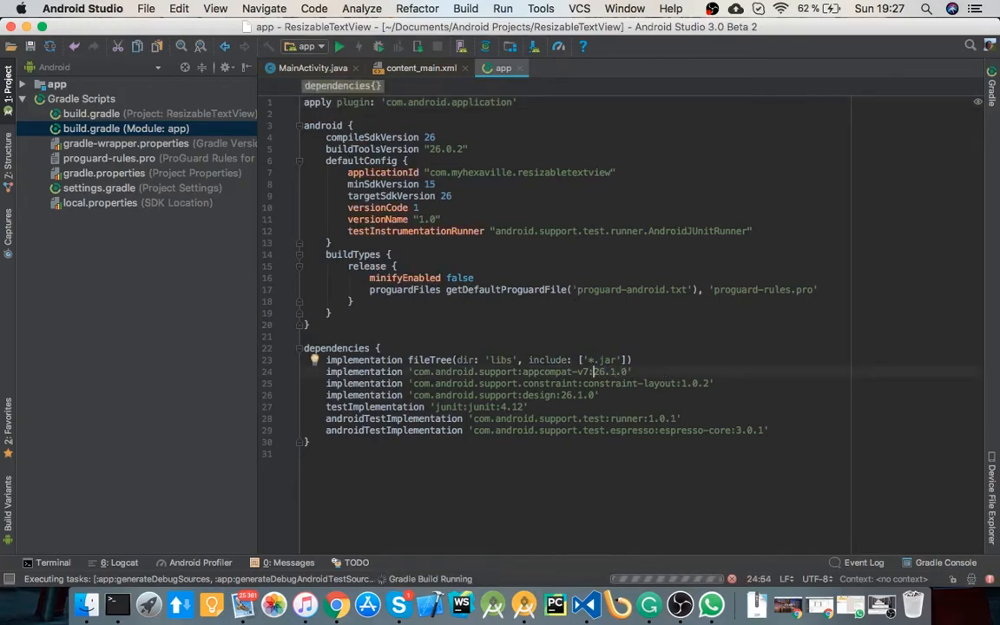
double_click(494, 372)
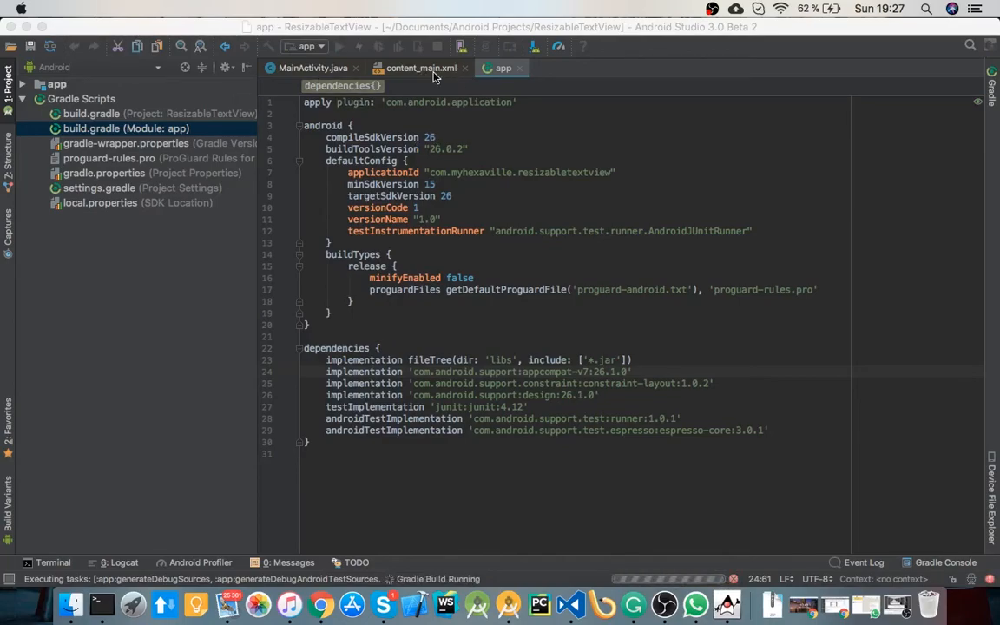
click(416, 68)
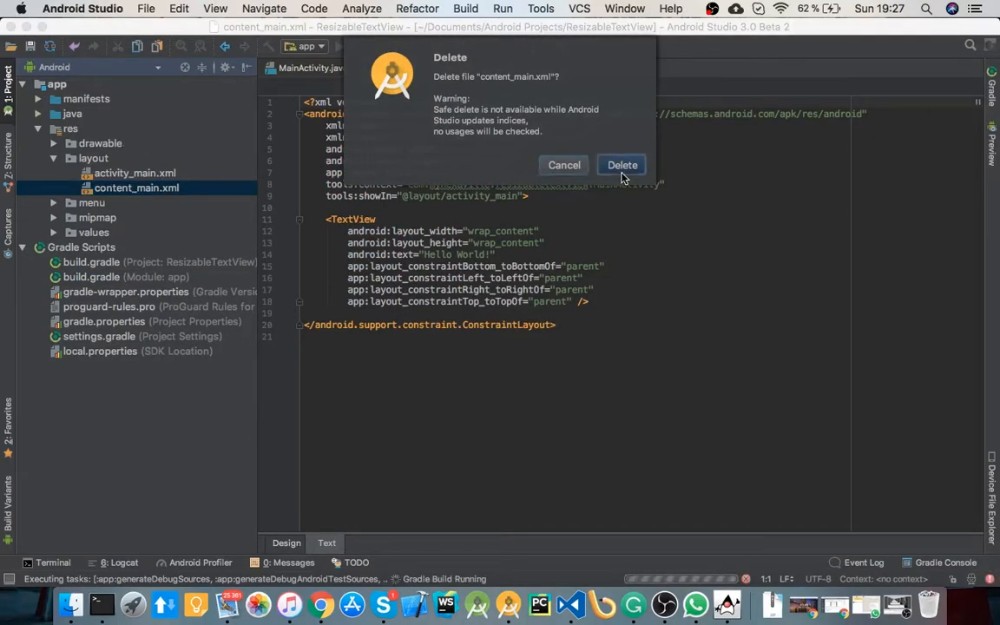
click(622, 165)
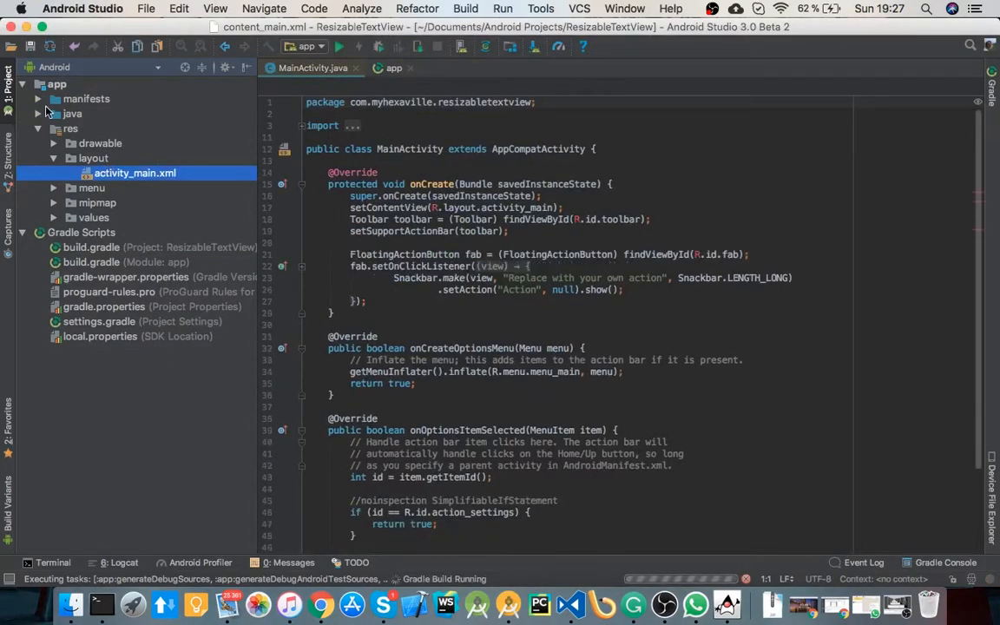
Remove the include from activity_main.xml and drop MainActivity's options-menu methods.
click(53, 113)
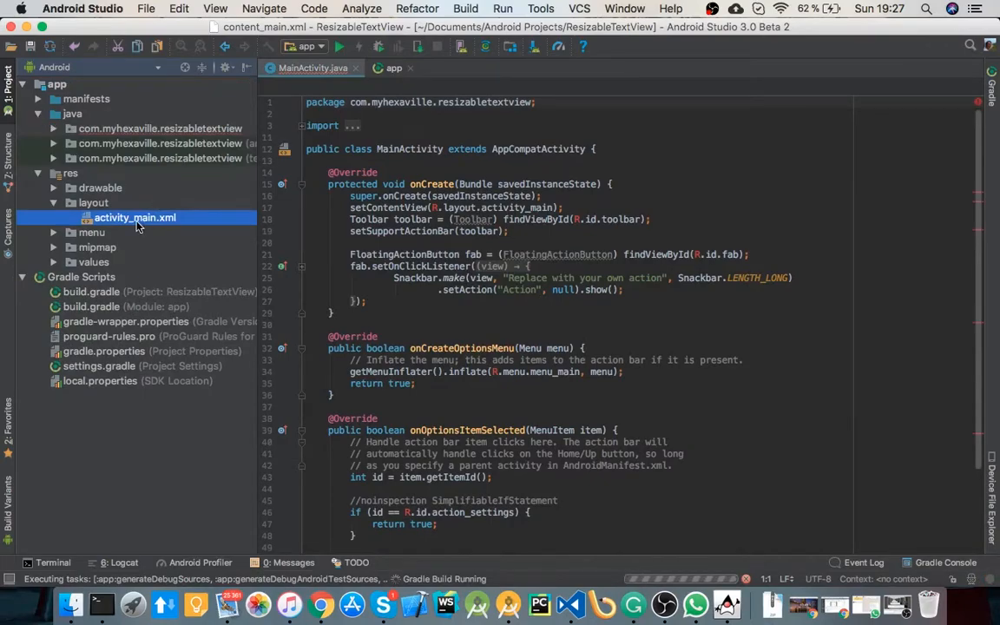
double_click(134, 217)
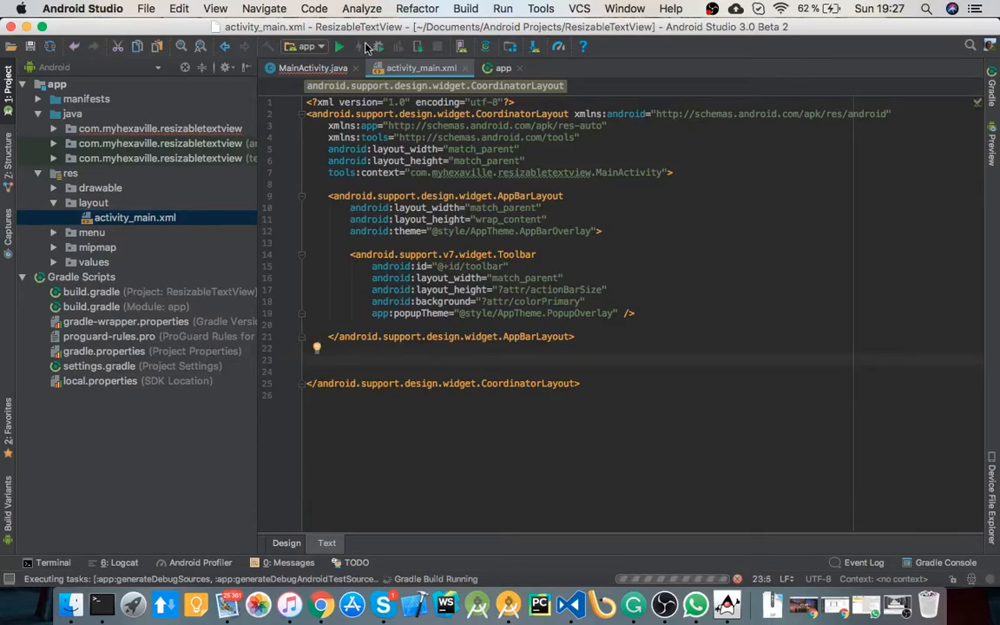
click(313, 67)
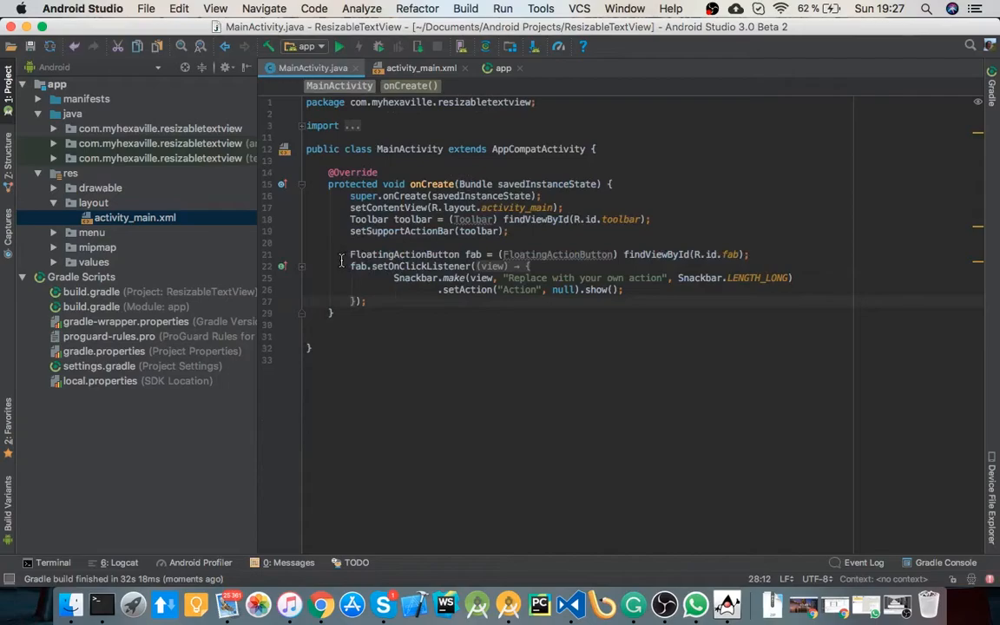
click(421, 67)
text(<)
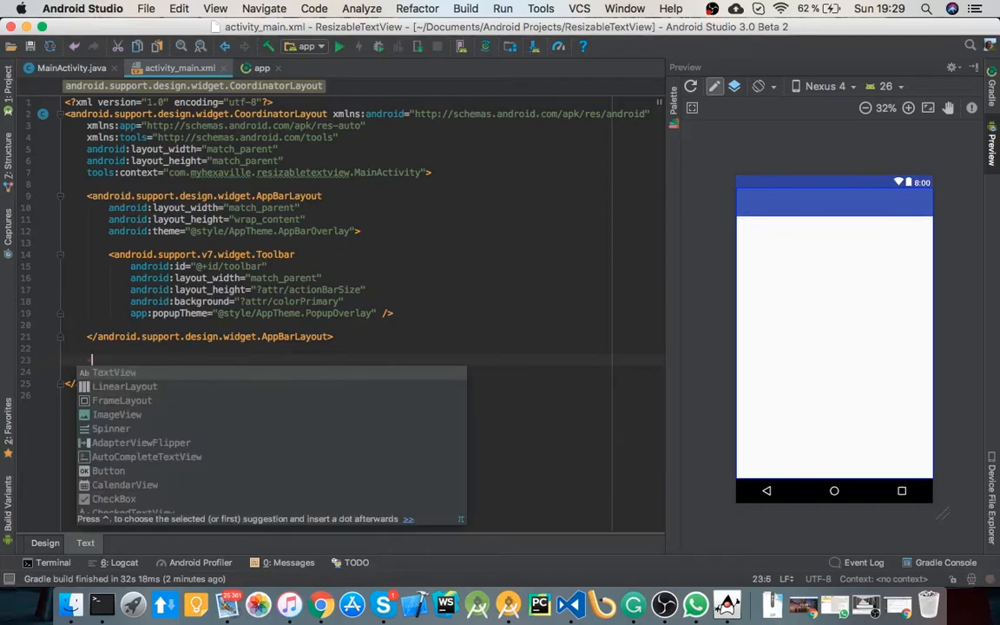
Add a match_parent, 200dp-tall TextView reading 'Resize this!' with bottom layout_gravity.
text(TextView)
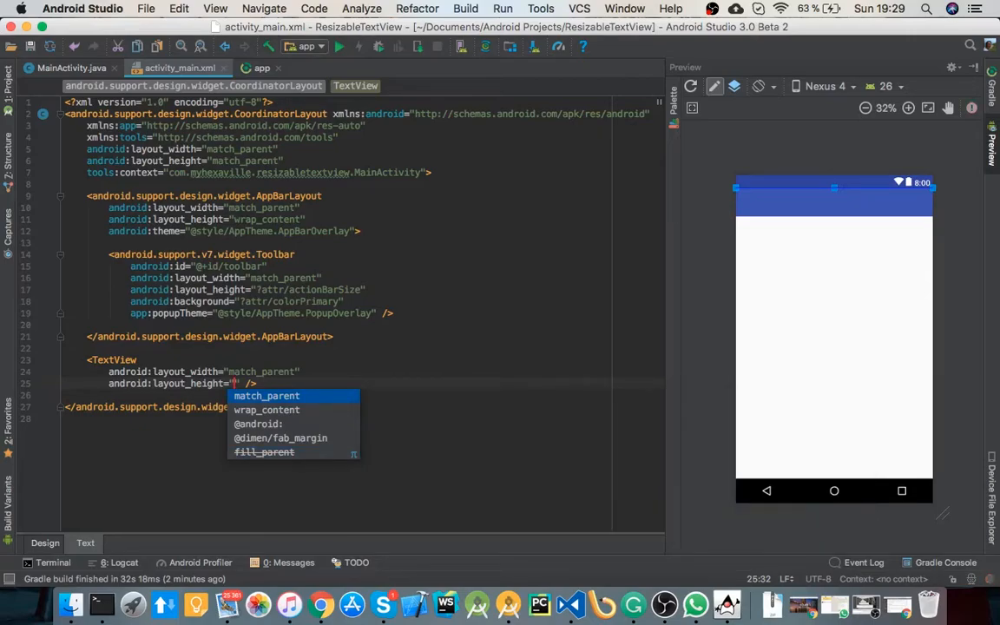
text(200dp)
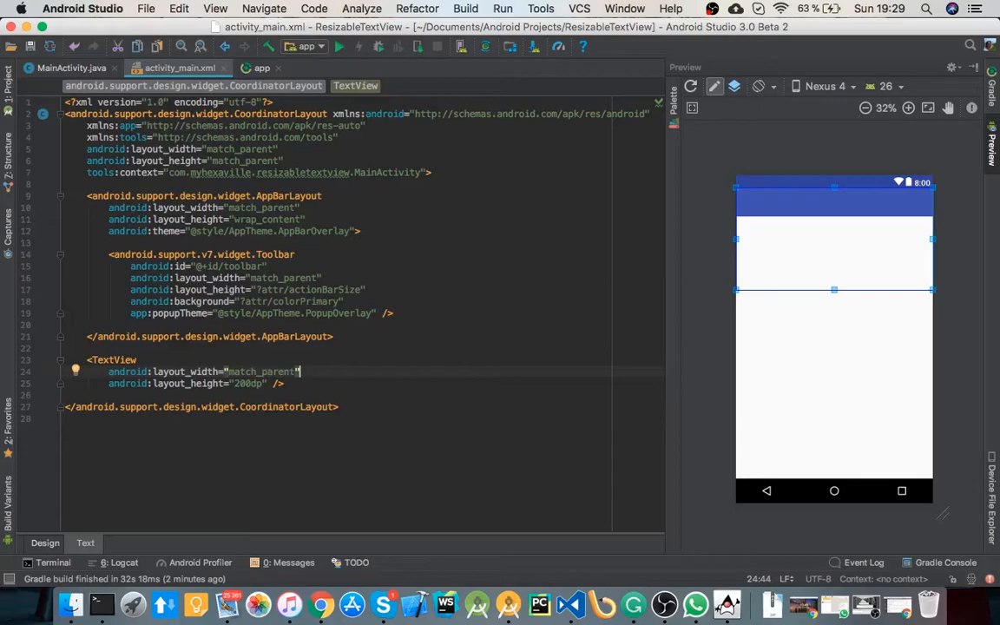
text(text=")
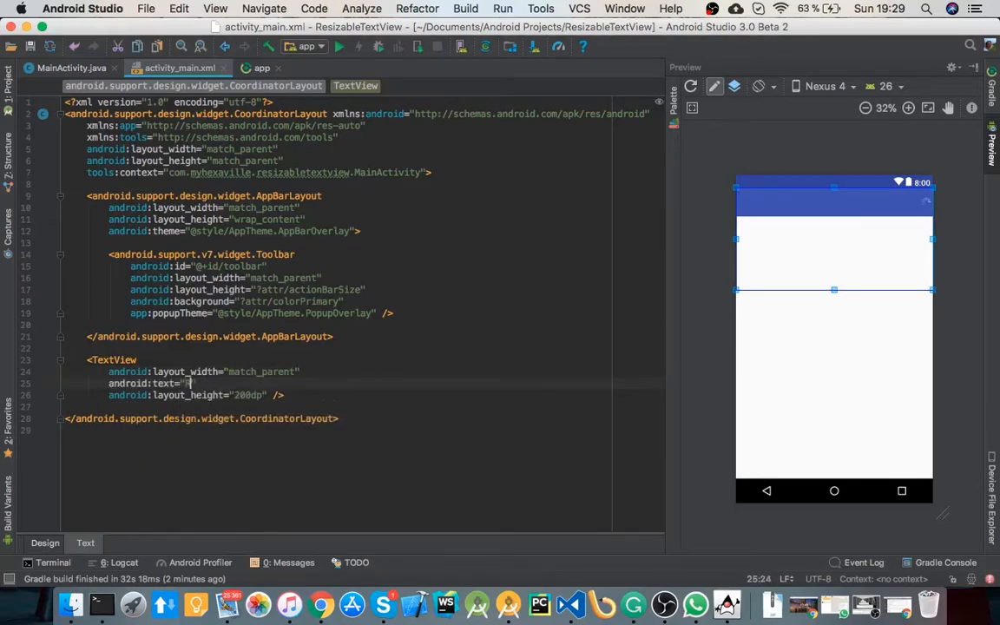
text(Resize me)
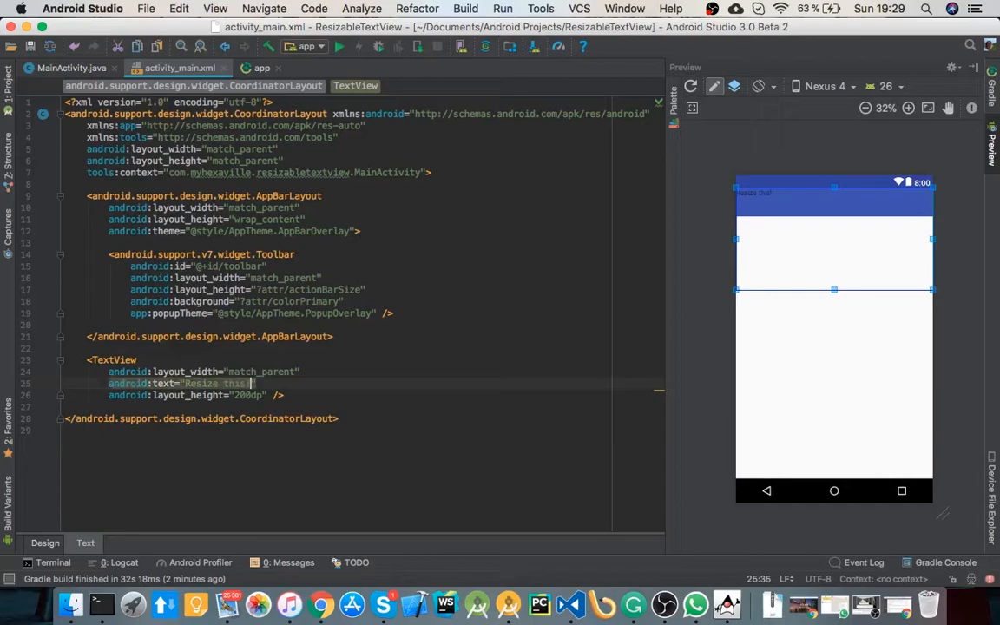
text(android:layout_gravity="bottom)
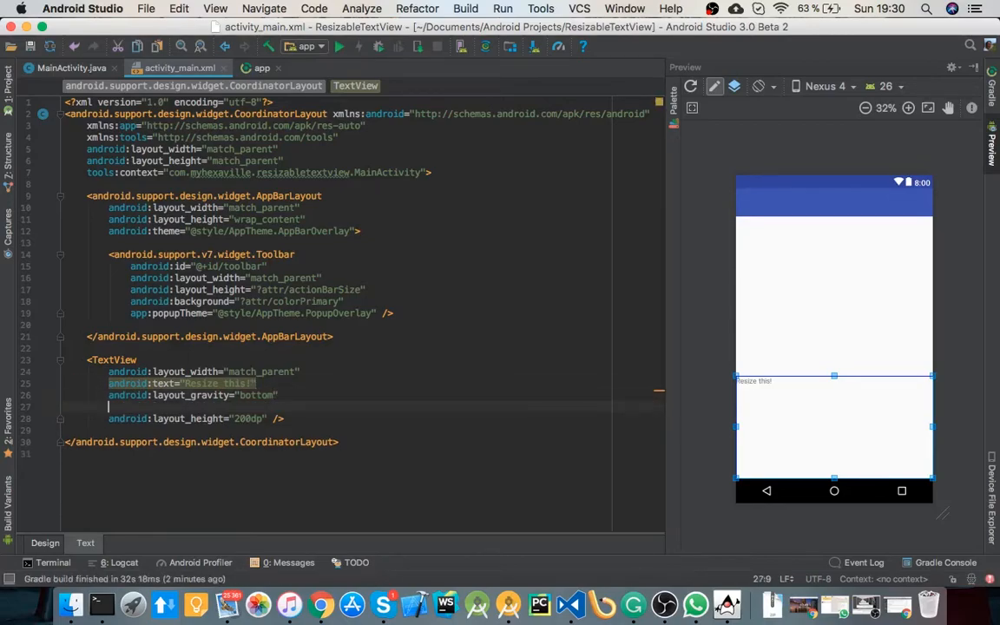
Set android:autoSizeTextType to uniform on the 'Resize this!' TextView.
text(au)
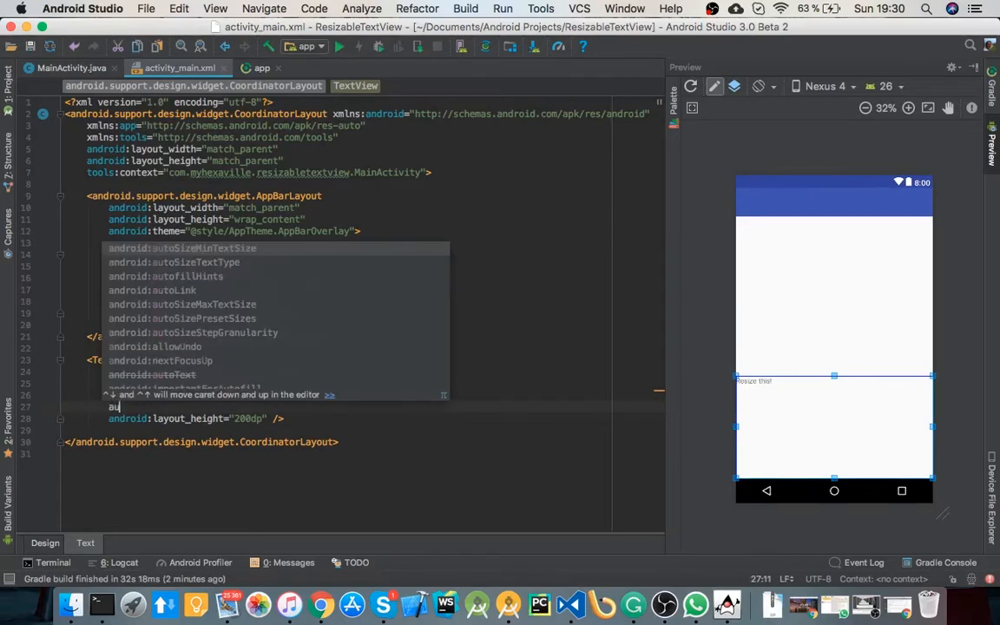
text(ty)
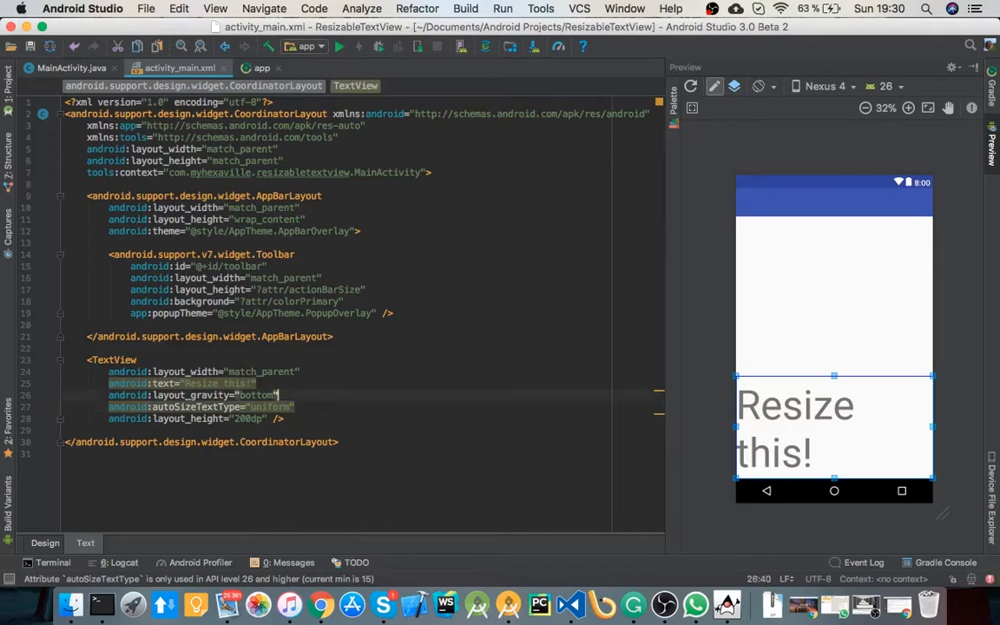
text(min)
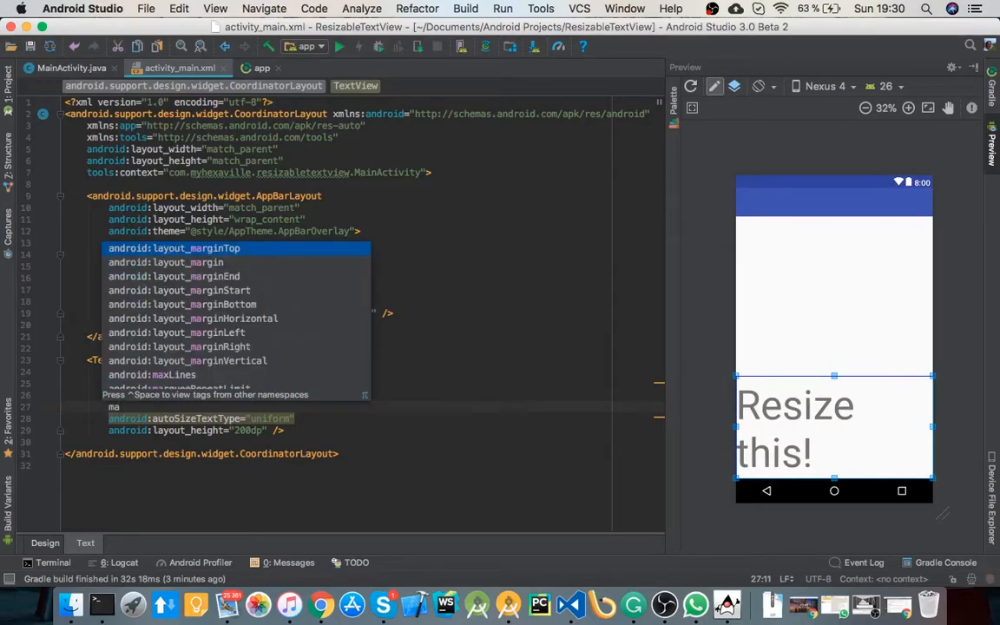
text(gra)
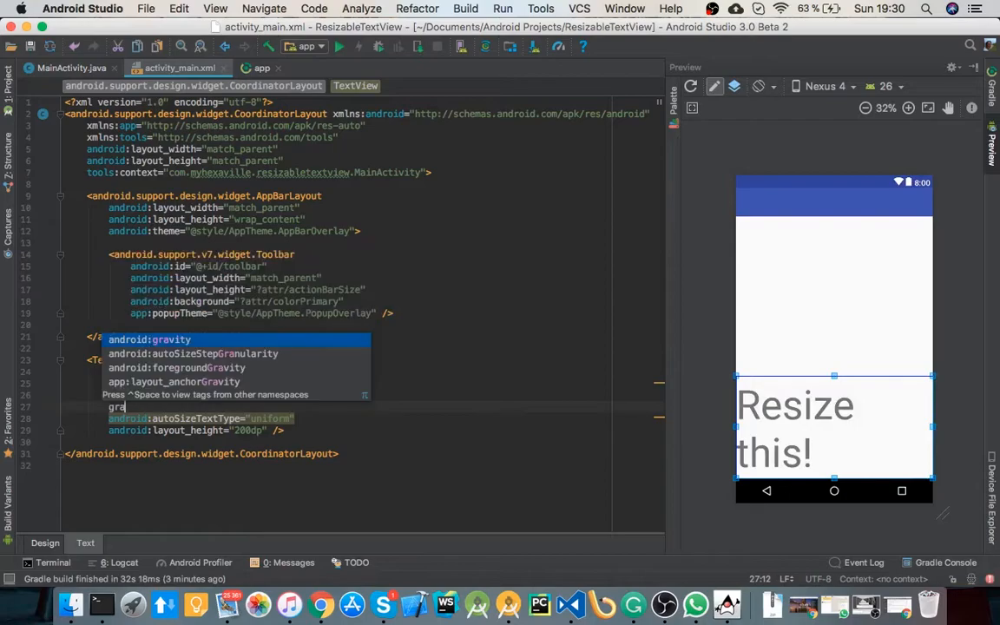
text(nularit)
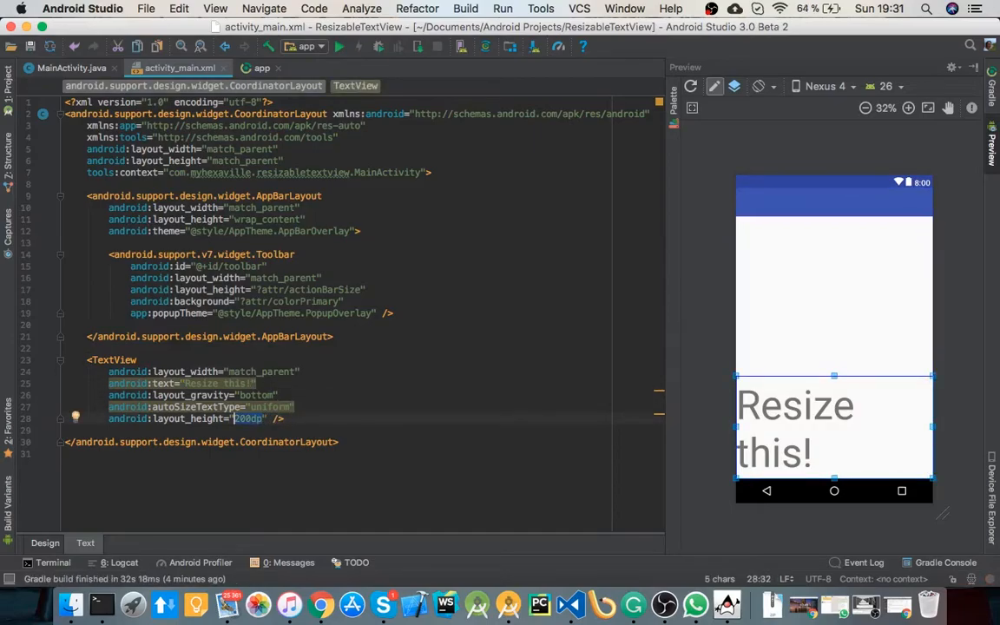
Change the TextView's layout_height to wrap_content, then to 100dp.
text(wrap_content)
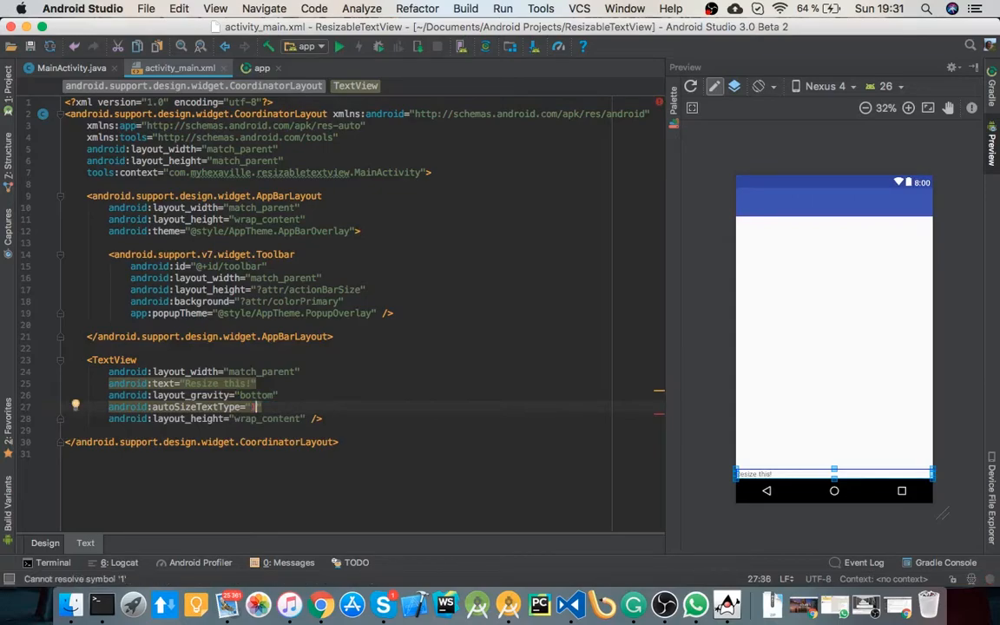
text(100dp)
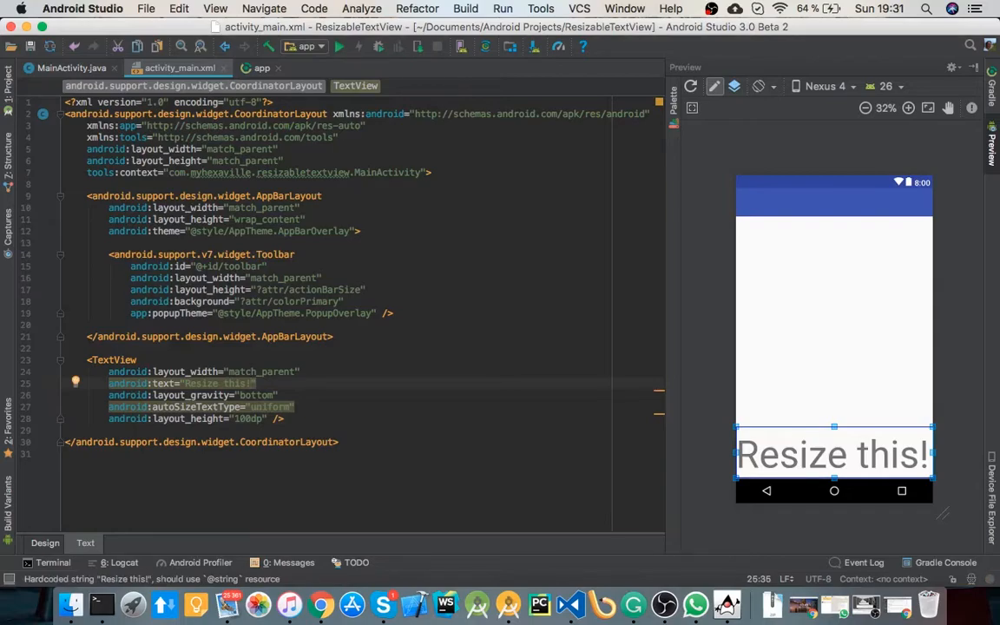
Change the text to 'Resize this this this this this this this !'.
text(this this)
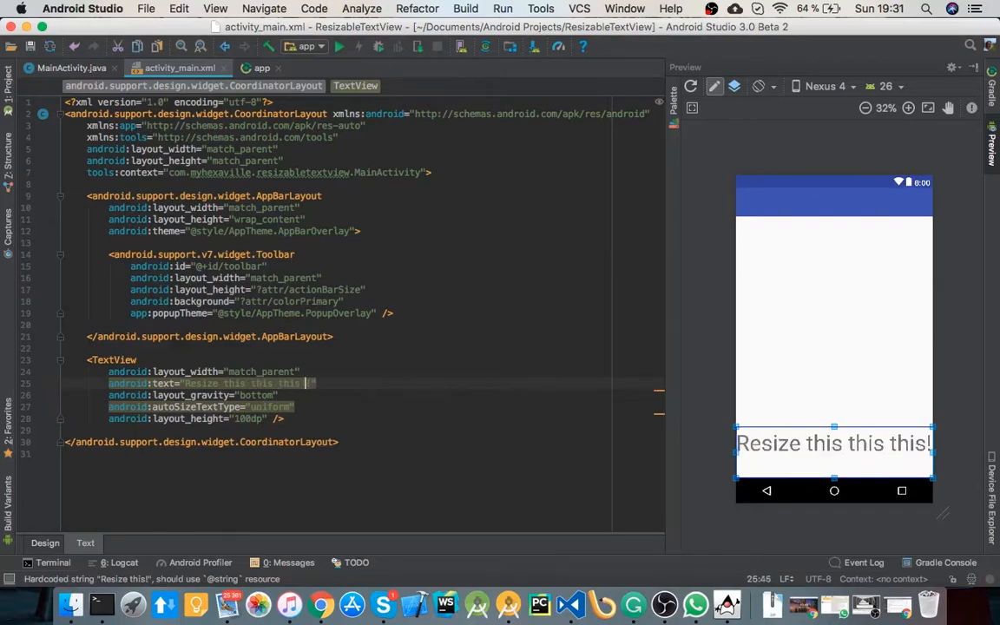
text(this this)
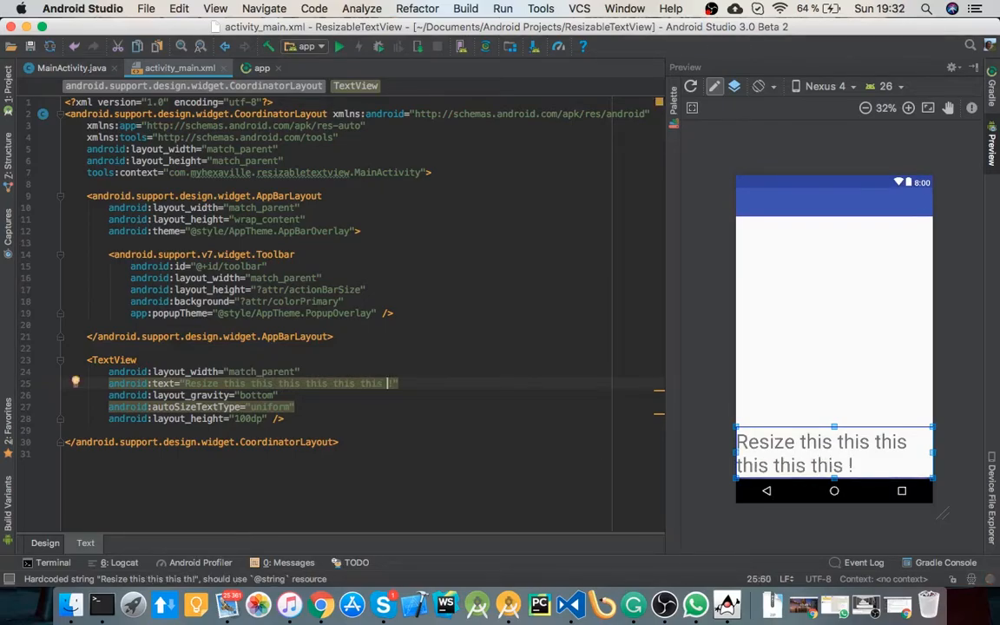
text(this)
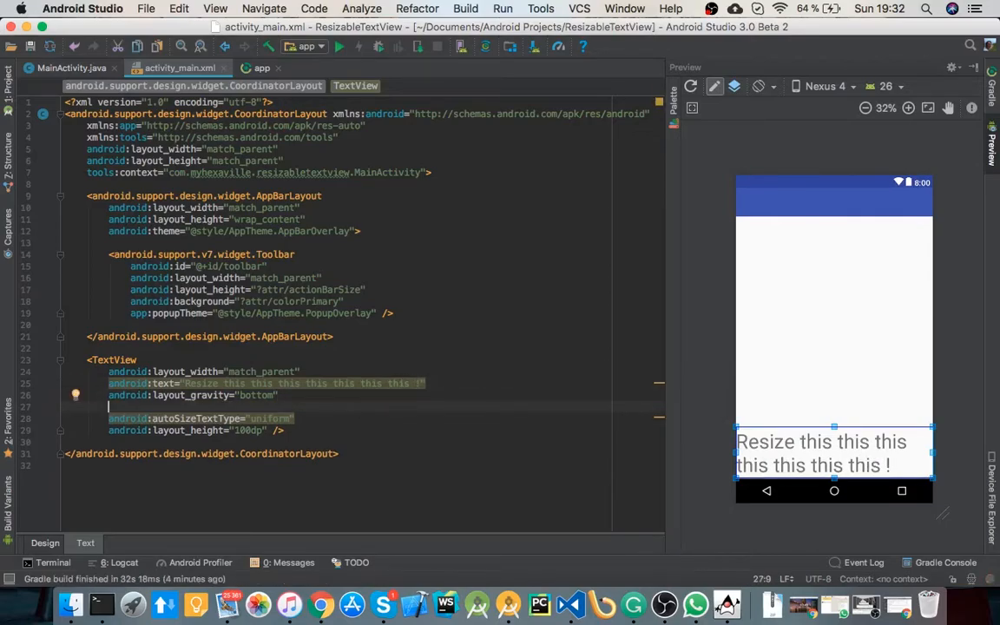
Add maxLines="1" to the TextView and wrap it in a match_parent LinearLayout.
text(maxLines="1")
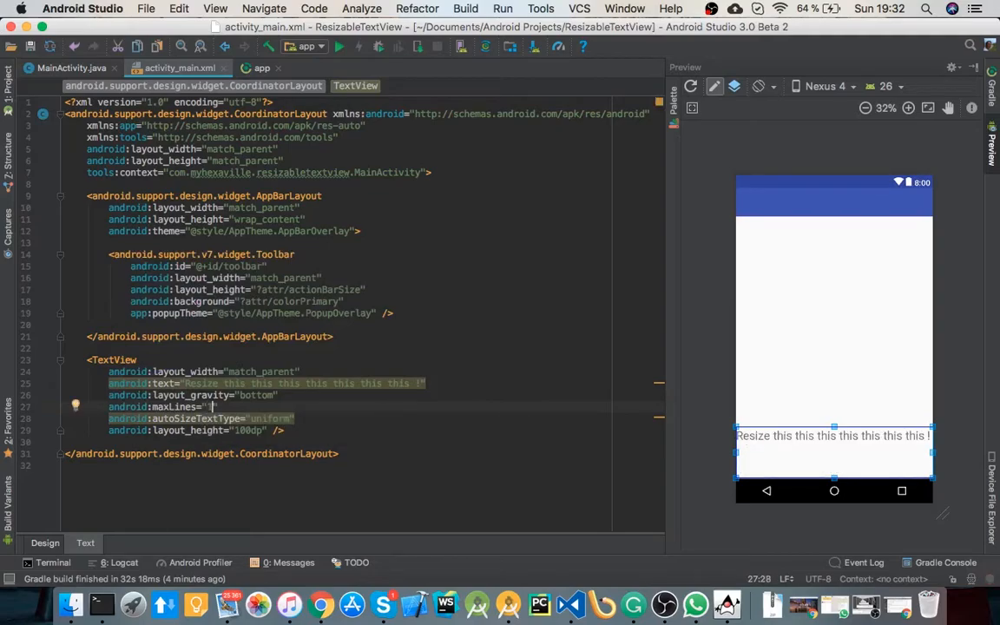
text(1)
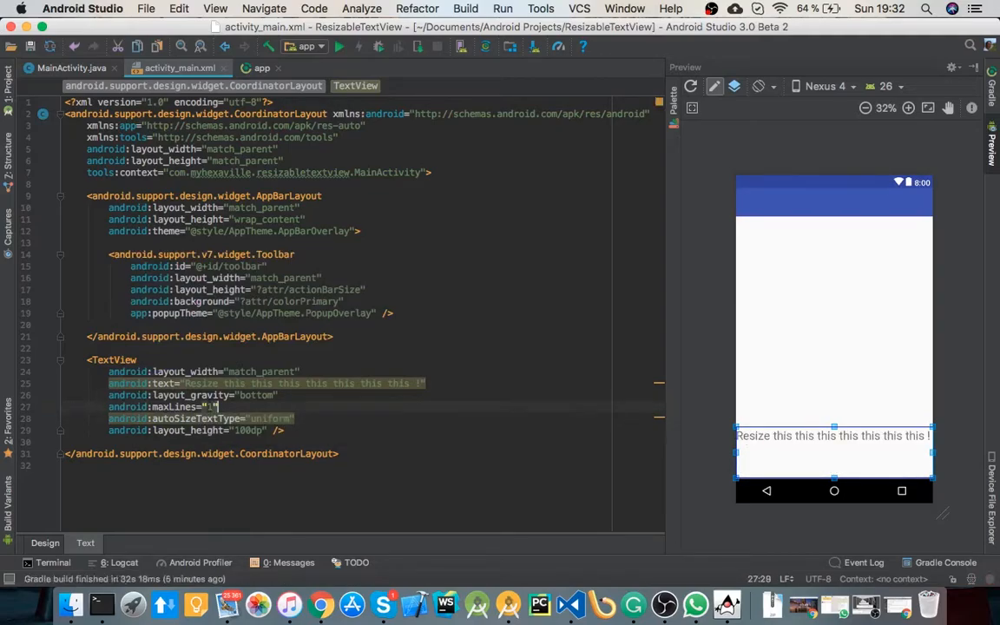
text(min)
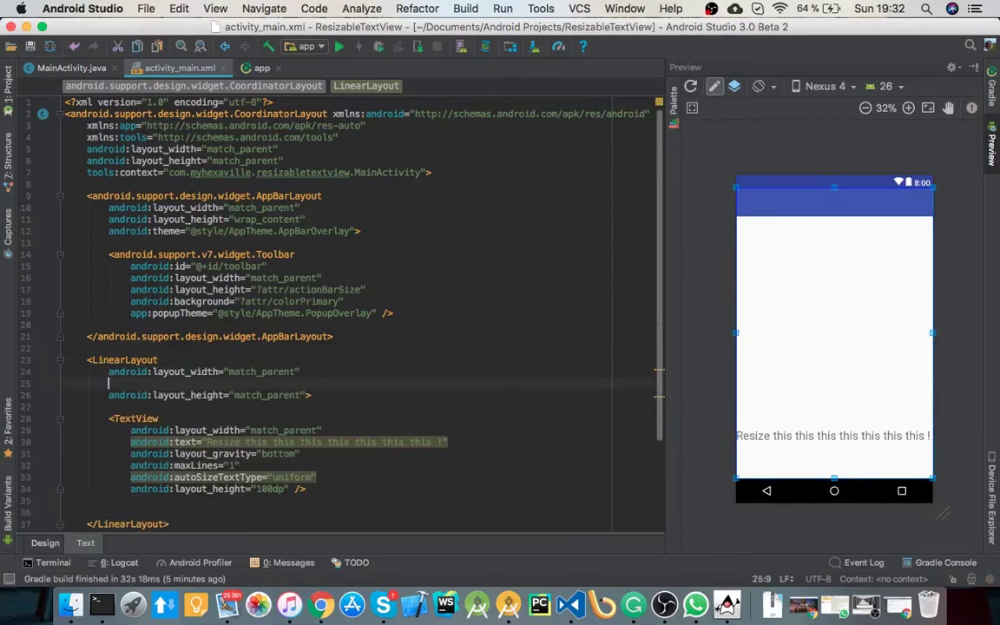
Make the LinearLayout vertical and add a 24sp TextView reading 'I'm not resizable'.
text(android:orientation="vertical")
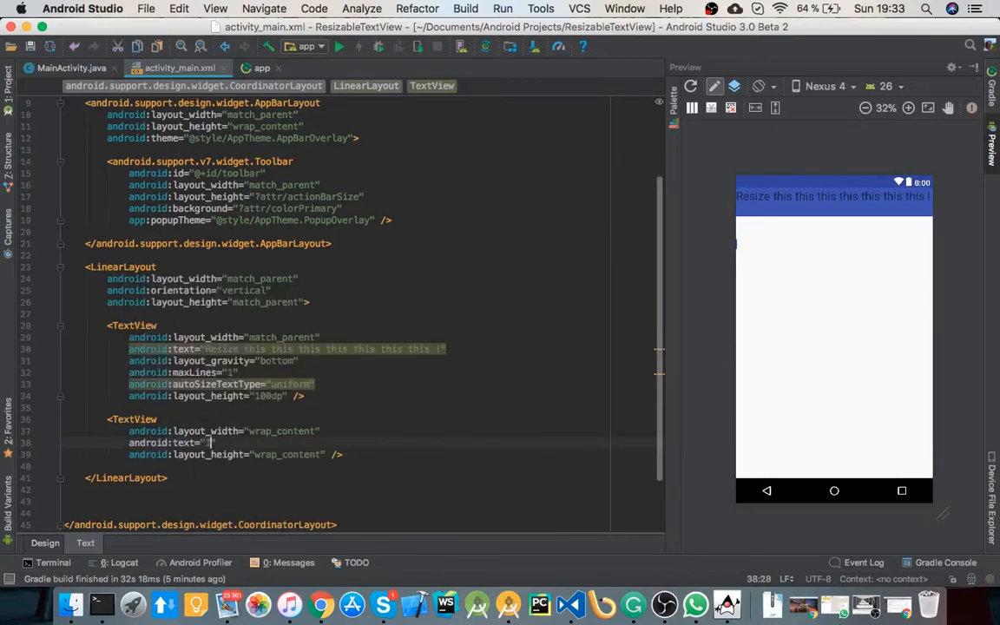
text(I'm not resizable)
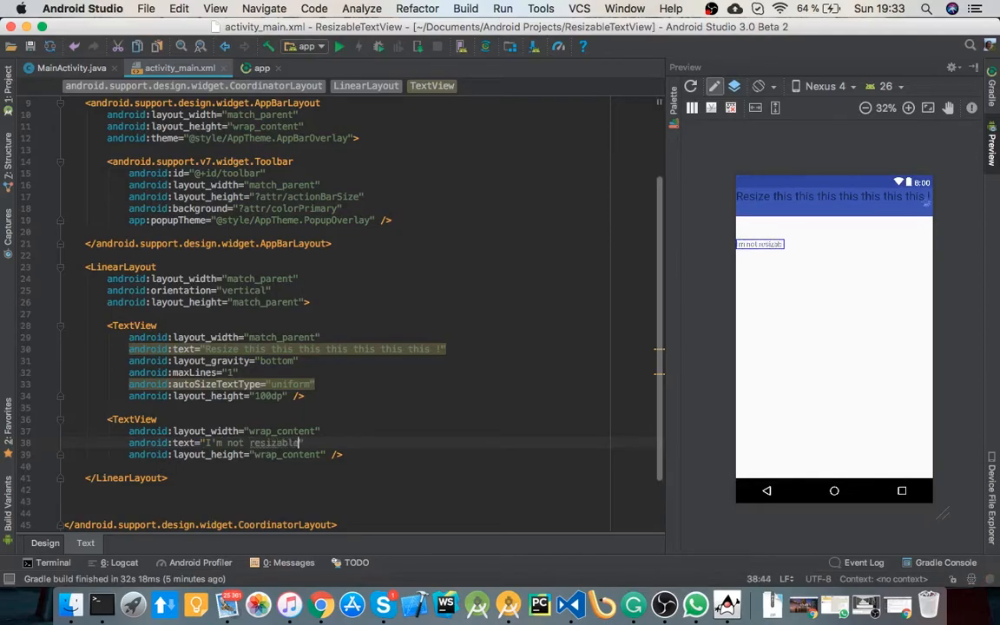
text(android:textSize="24sp")
text(app:layout_behavior=")
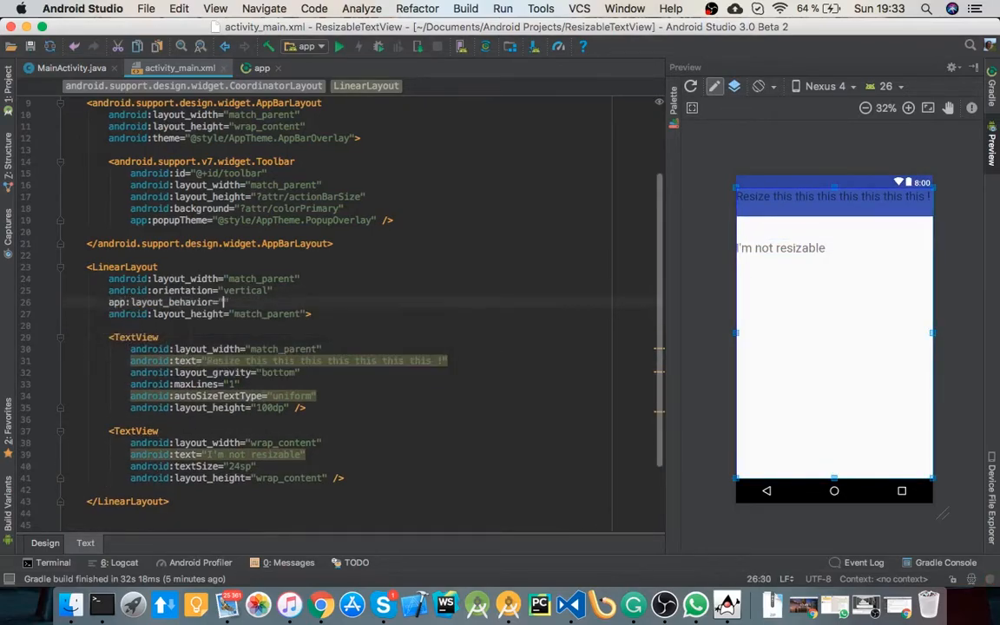
text(@string/appbar_scrolling_view_behavior)
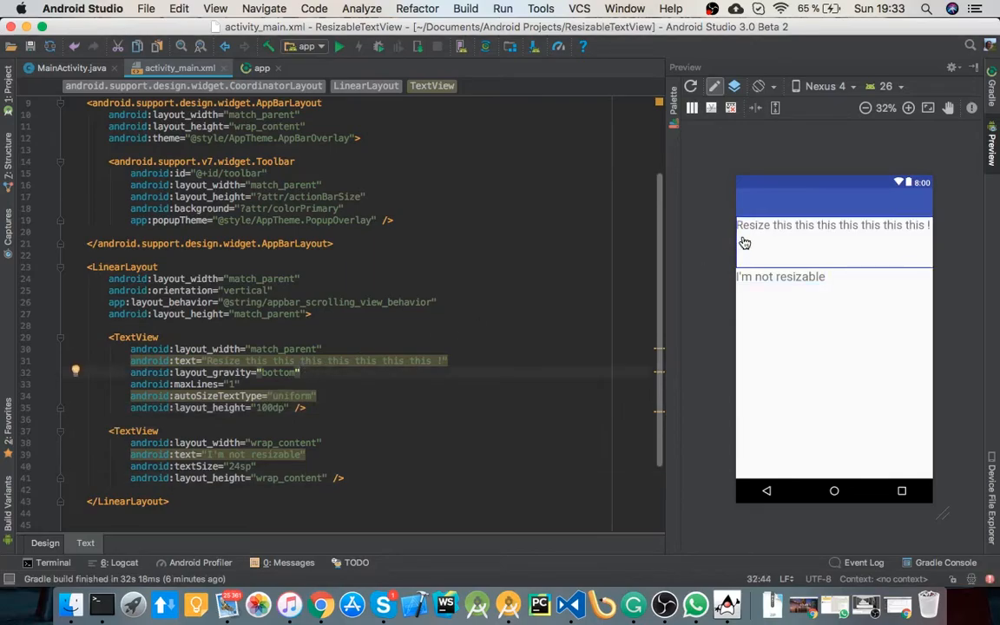
mouse_move(674, 275)
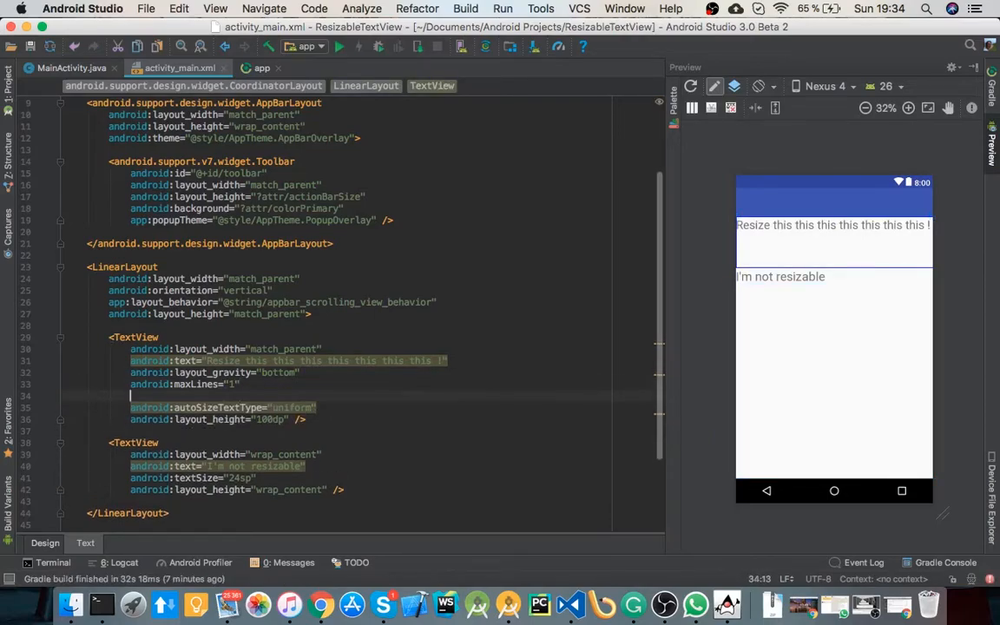
Give the TextView a 36sp minimum auto-size text size and ellipsize set to end.
text(epp)
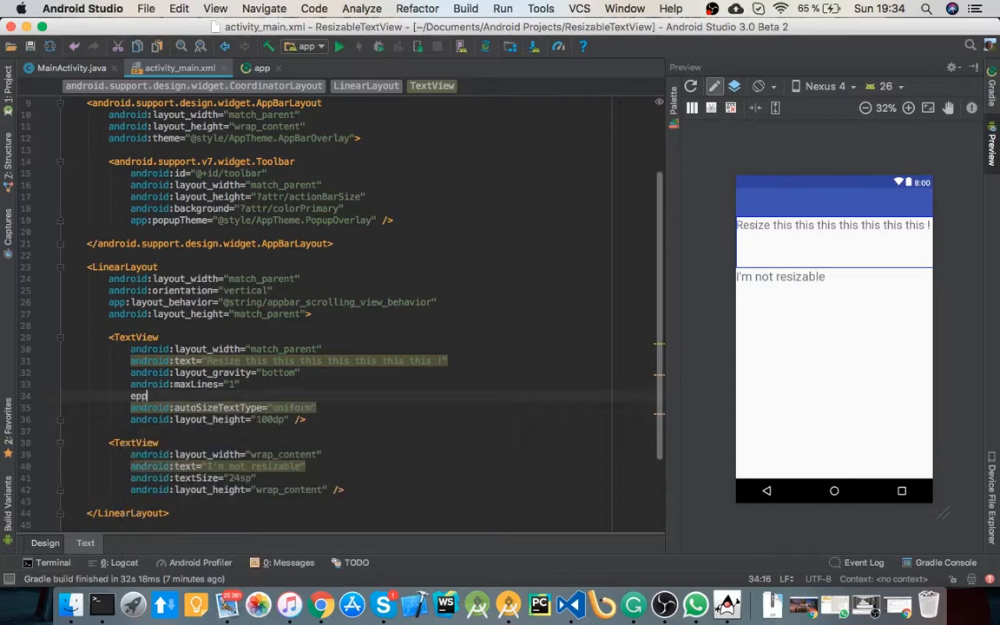
text(android:ellipsize="end)
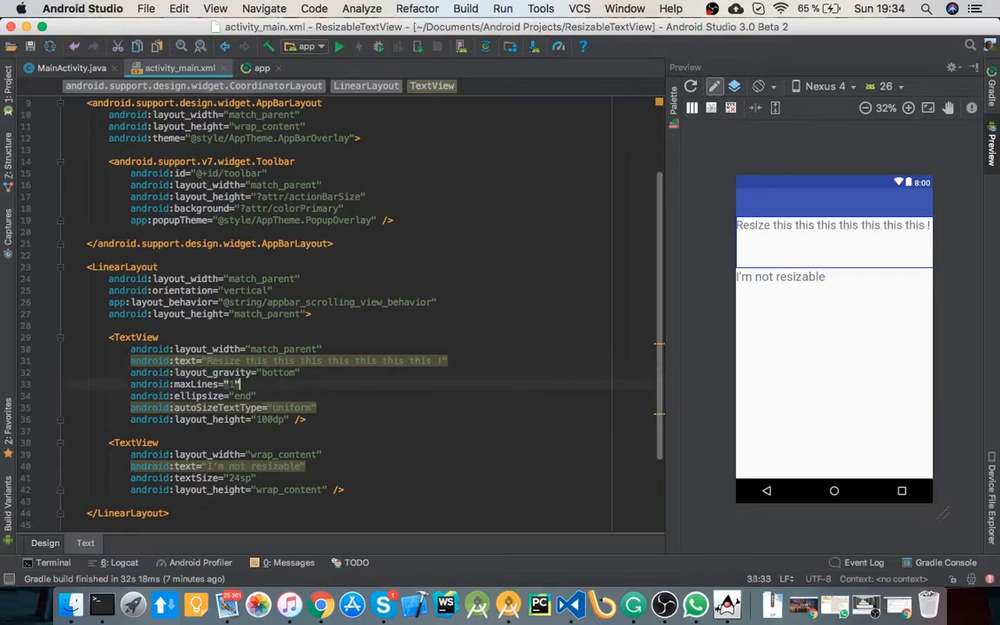
text(min)
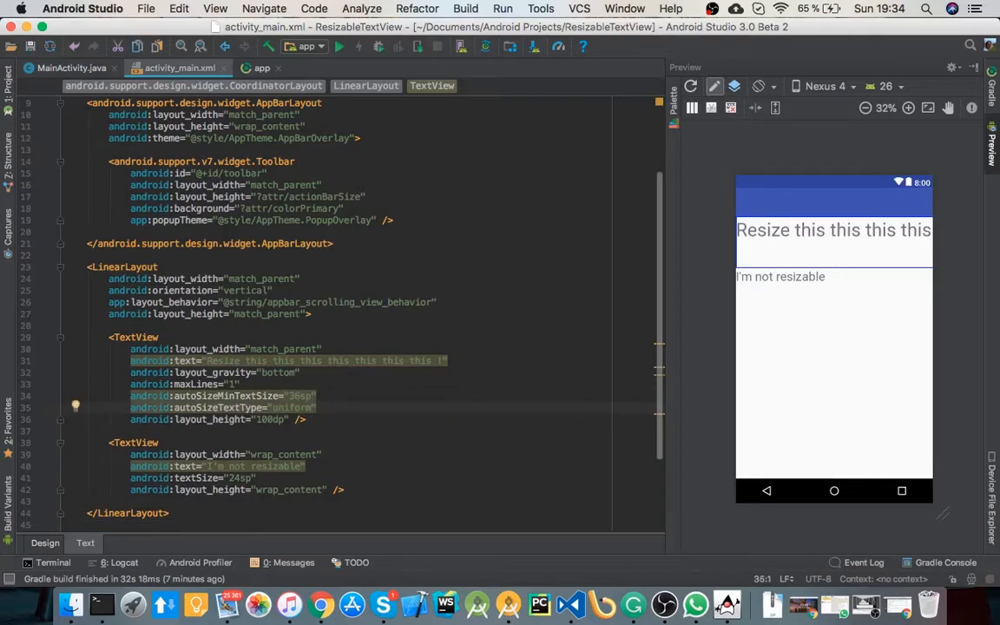
text(android:ellipsize="end")
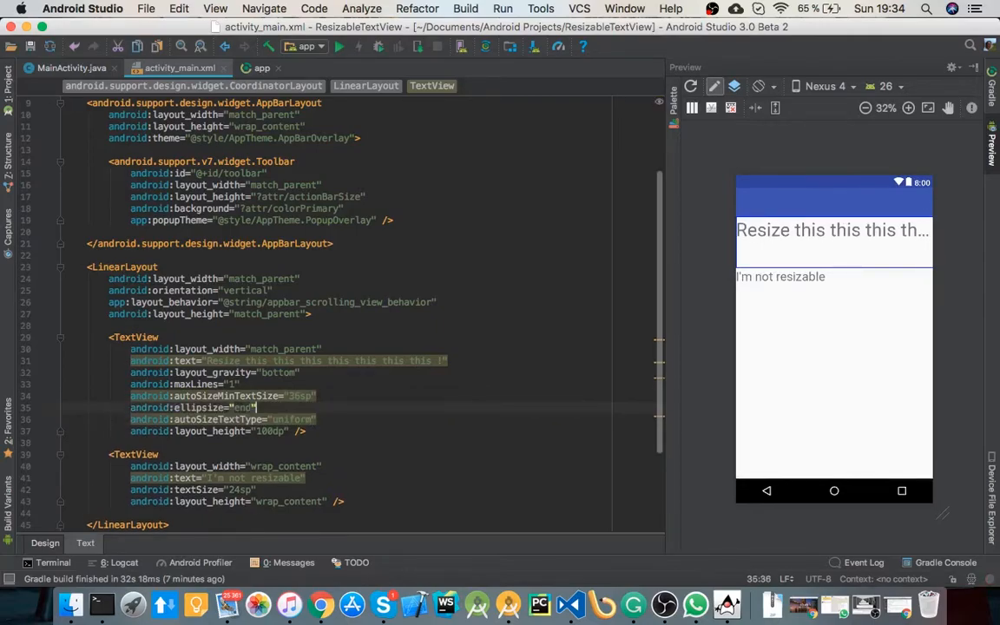
click(232, 407)
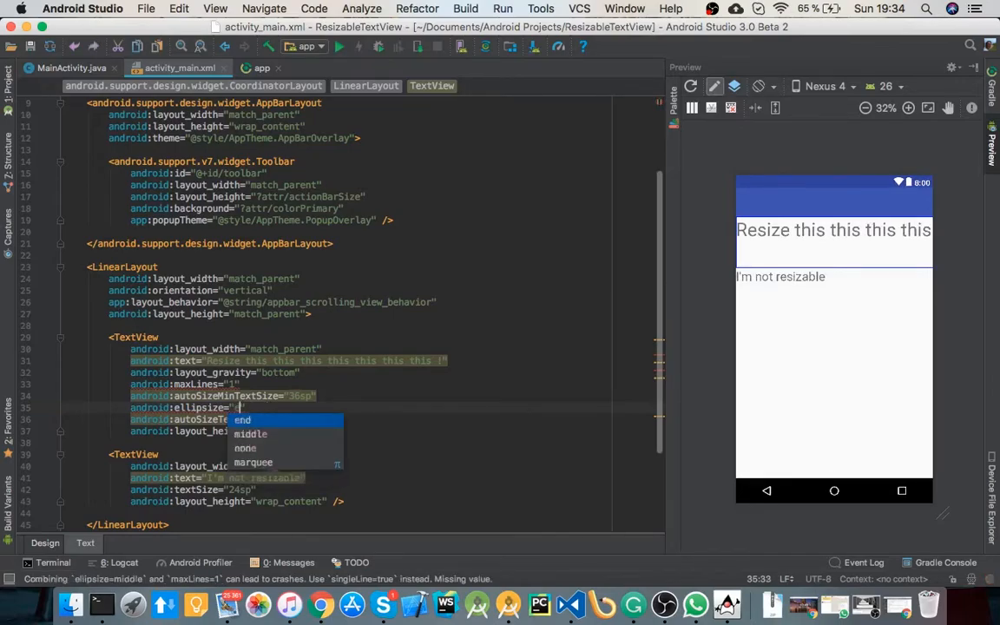
click(241, 419)
text(b)
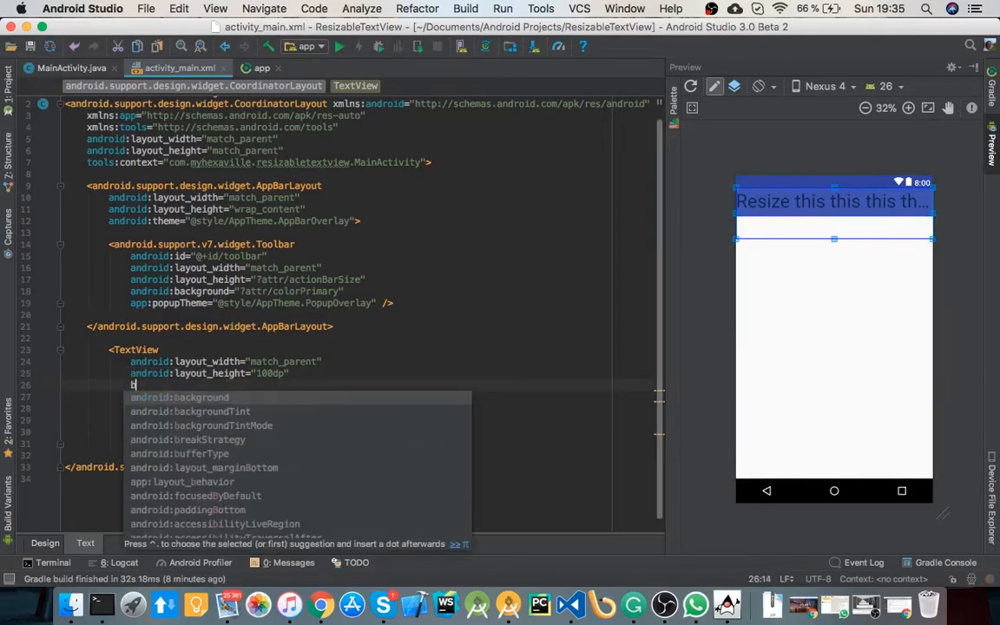
Put layout_behavior on the TextView, make it 200dp tall, and lengthen its text.
text(app:layout_behavior="@string/appbar_scrolling_view_behavior)
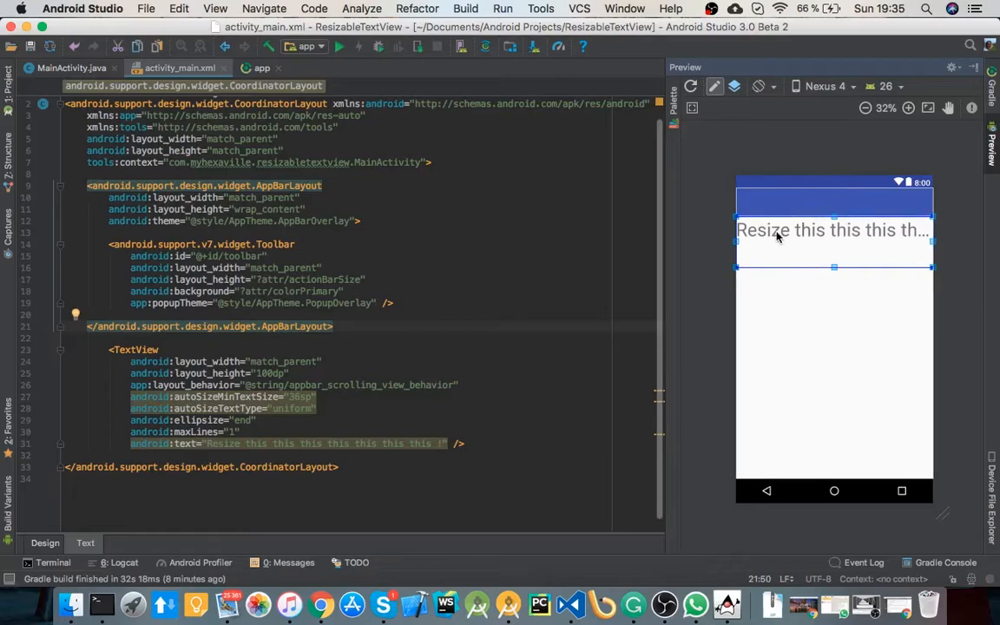
mouse_move(786, 246)
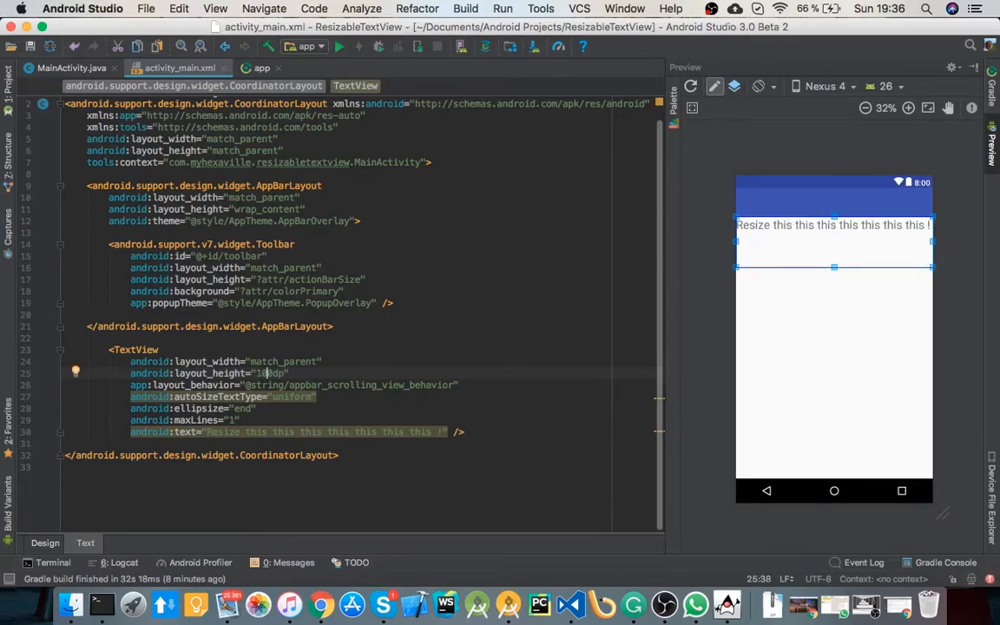
text(0)
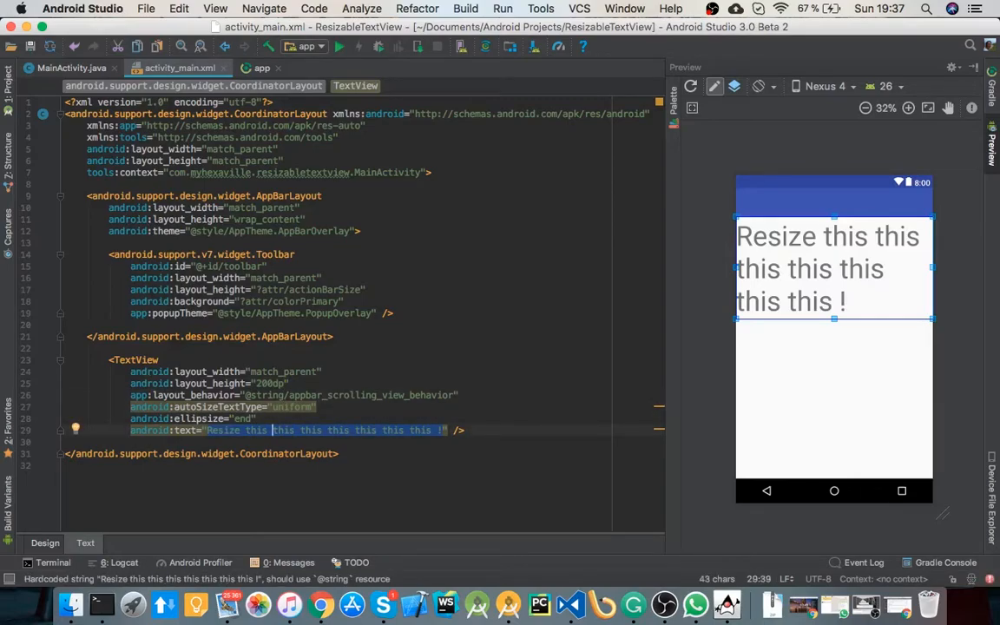
text(waefaweaweaweawegaweg)
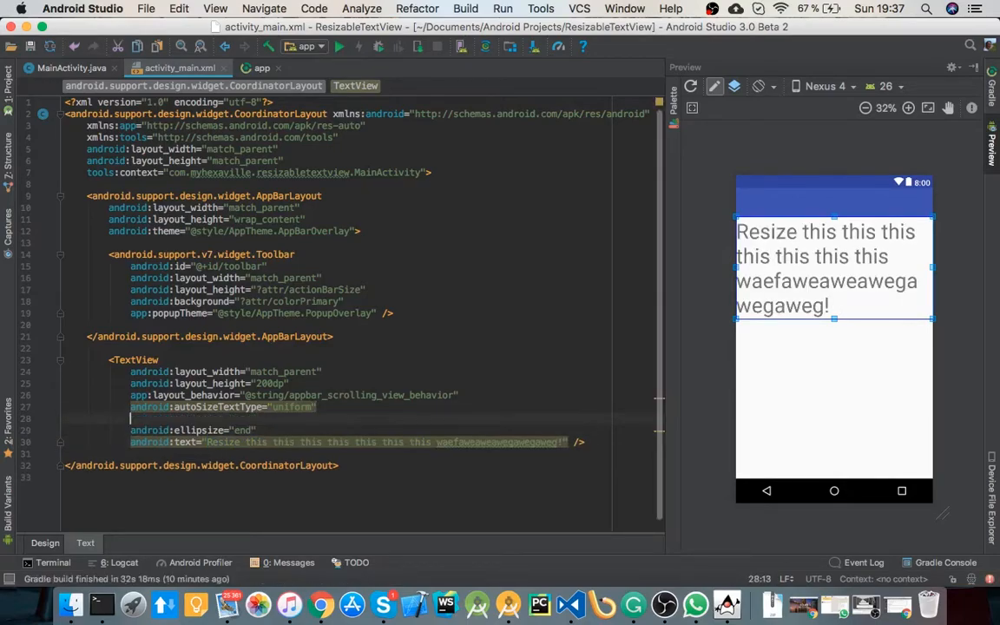
Add maxLines="1" and autoSizeMinTextSize="18sp" to the TextView.
text(minLines="1)
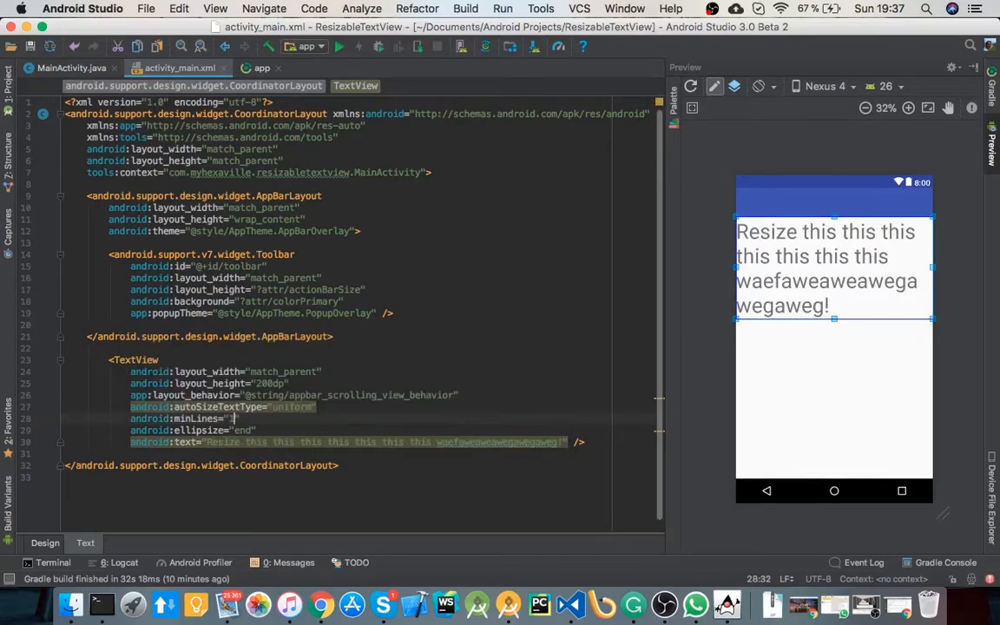
text(max)
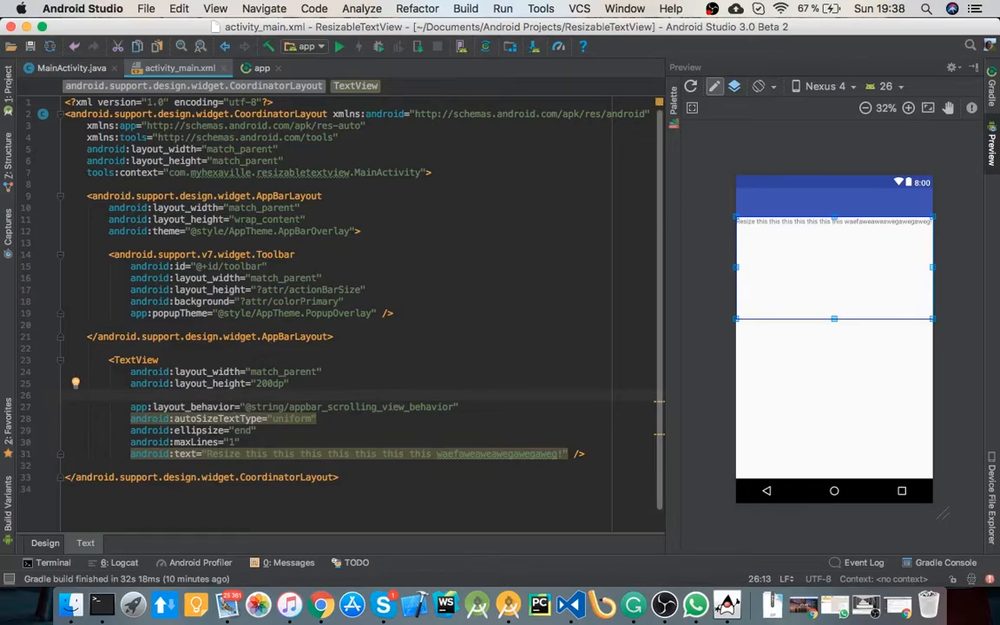
text(m)
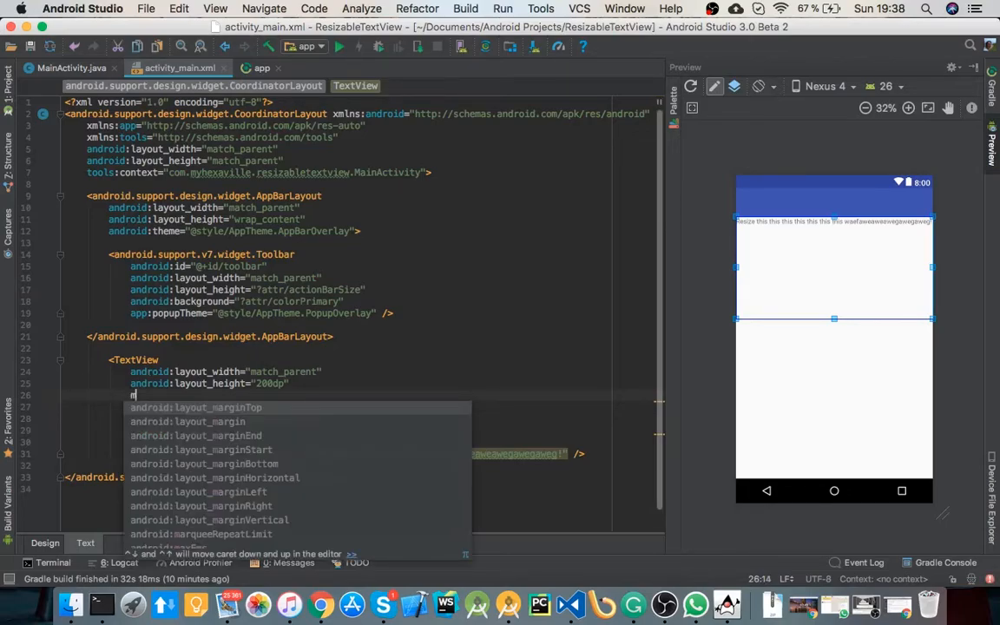
text(inTextSize=")
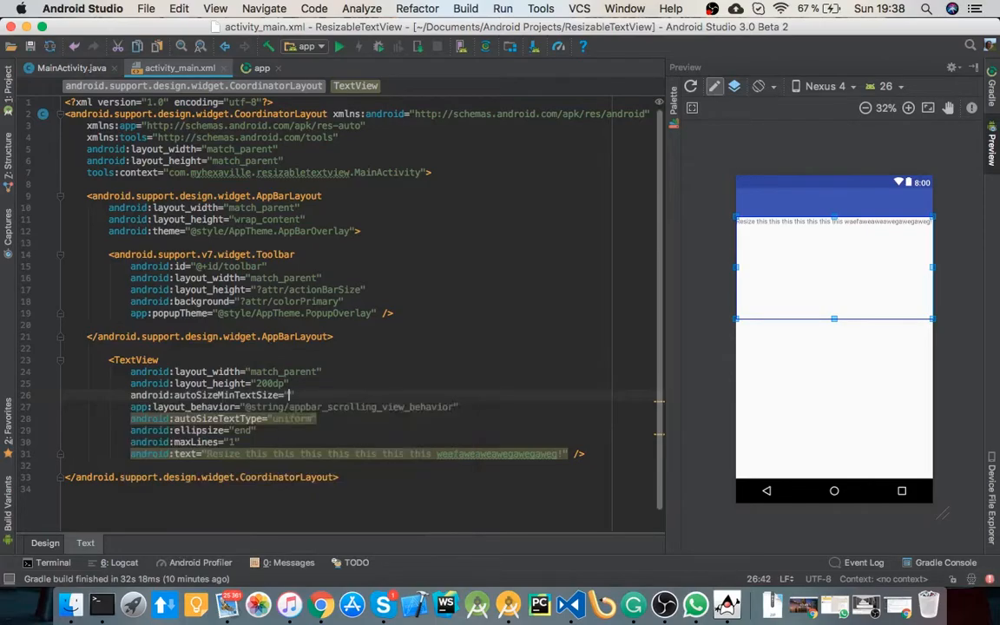
text(18sp)
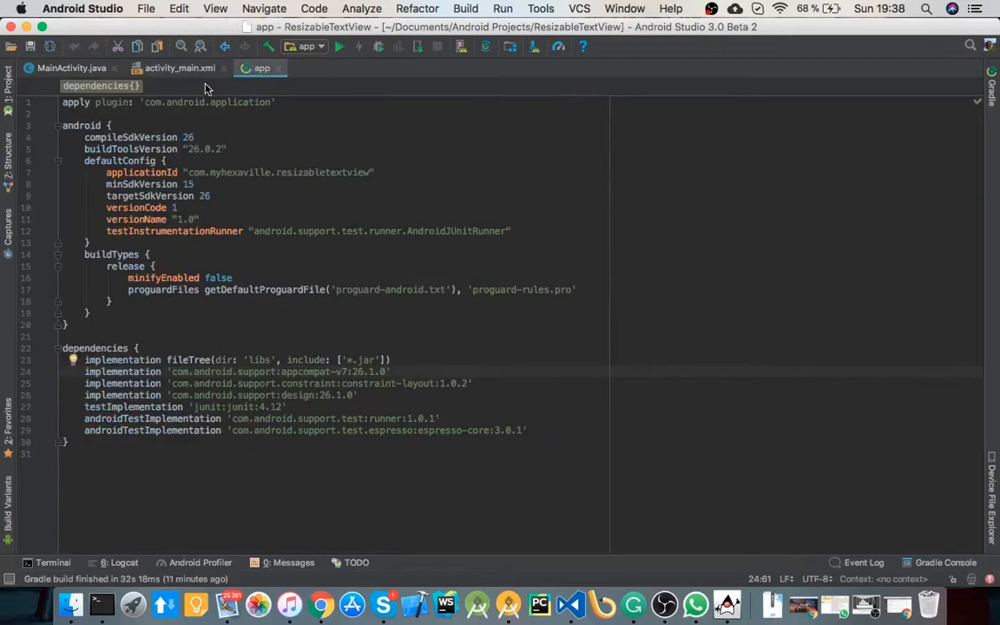
Return to activity_main.xml and click at the end of the TextView tag.
click(178, 68)
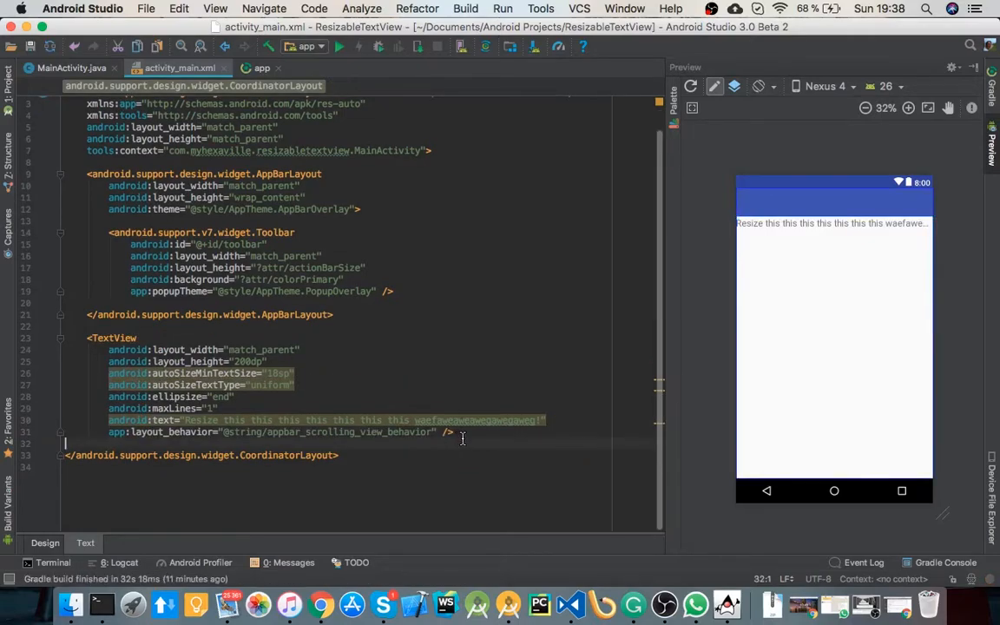
click(452, 432)
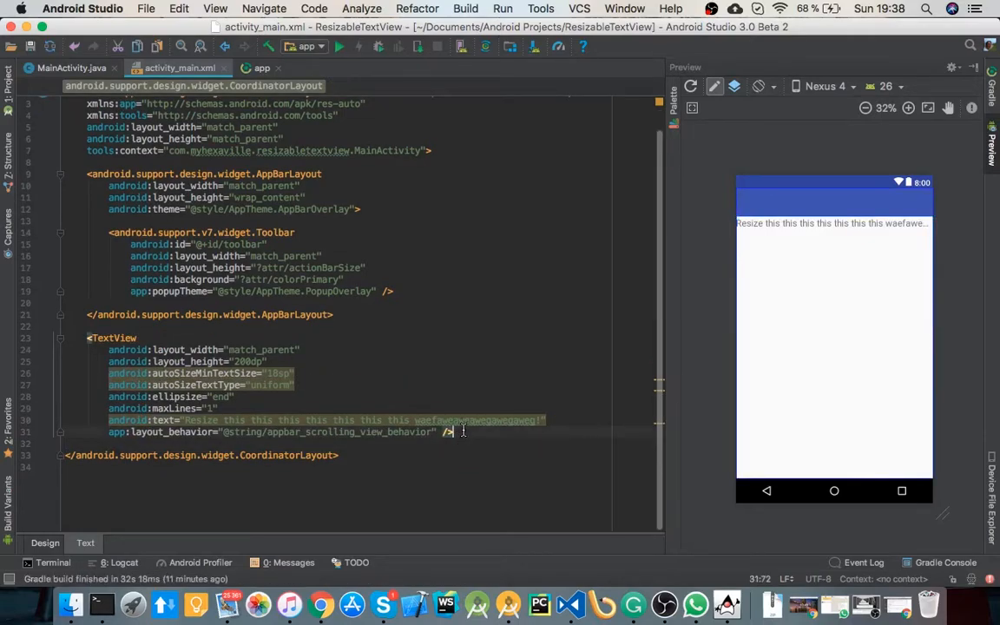